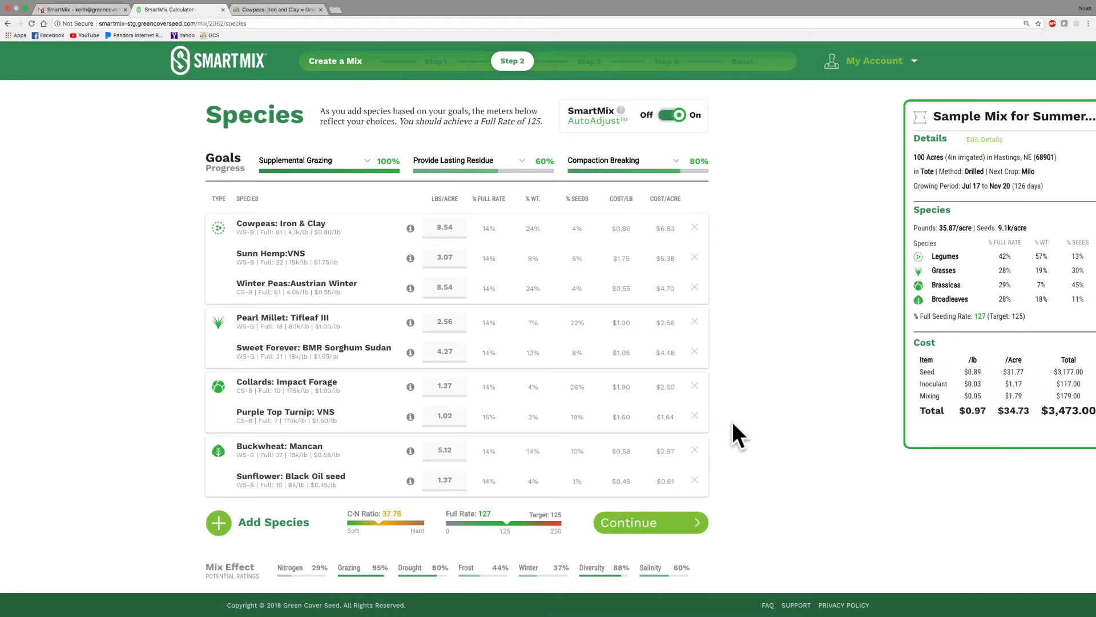
mouse_move(741, 433)
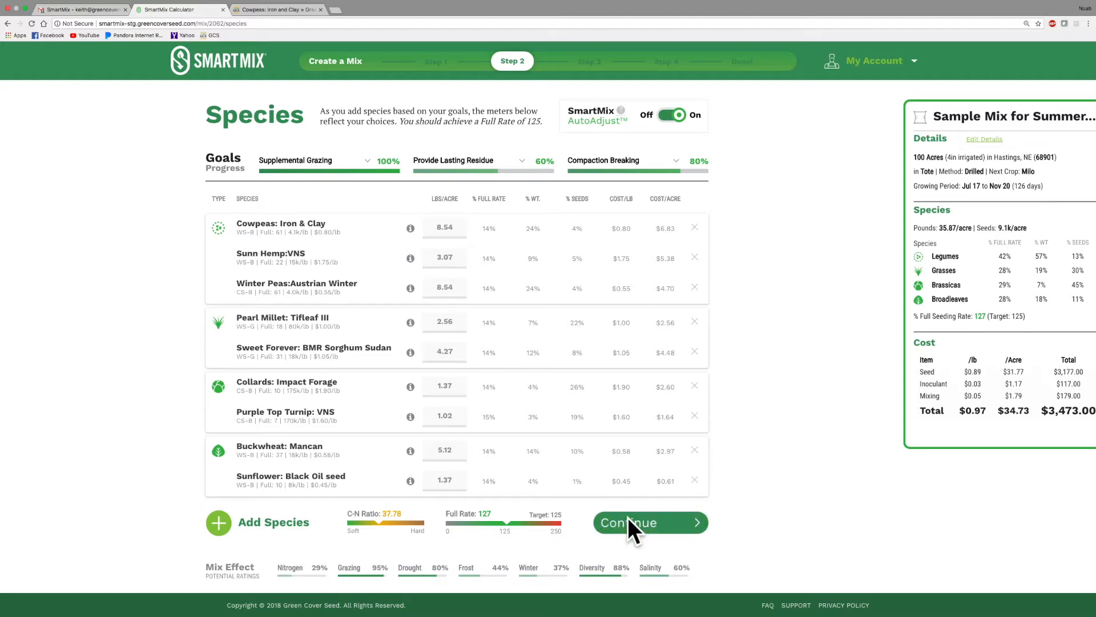
Step: Accept the nine-species summer mix at a 127 full rate and continue to Step 3
left_click(628, 523)
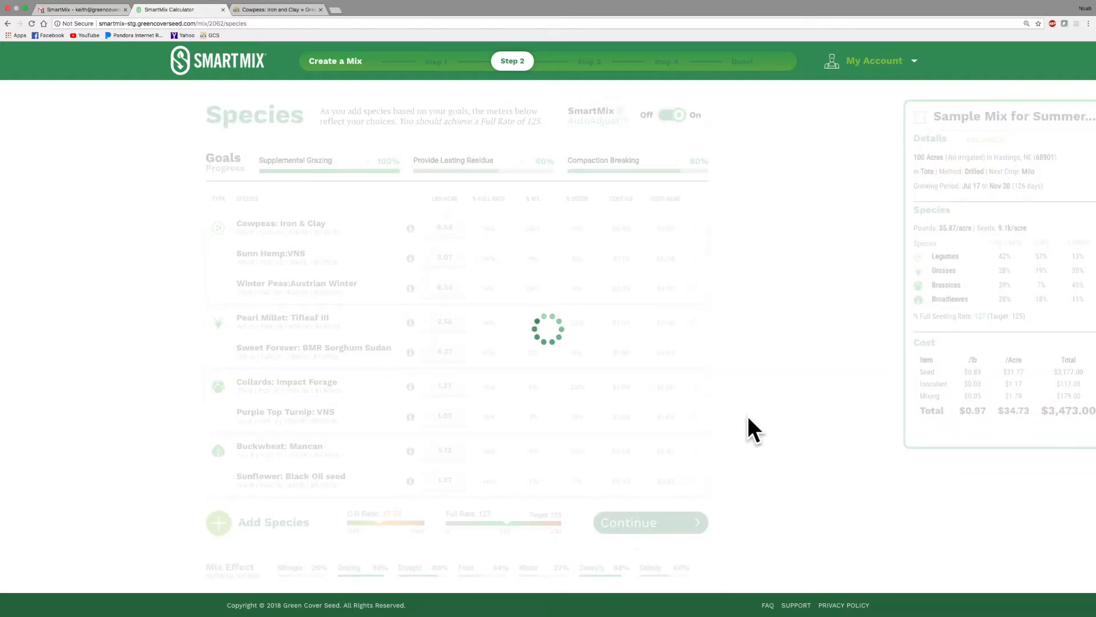
left_click(649, 522)
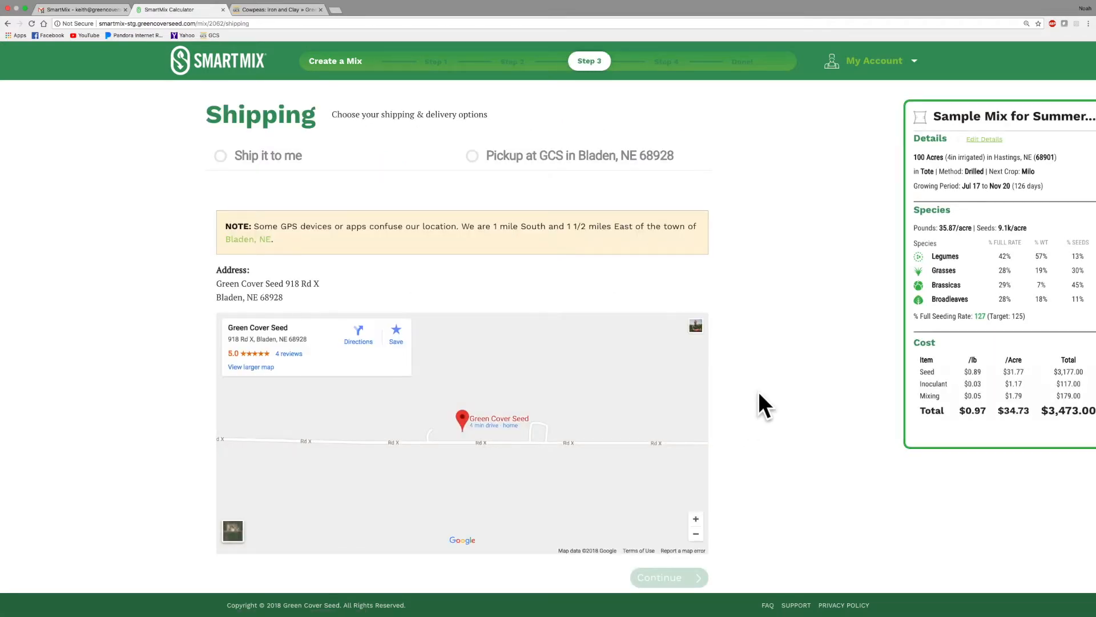
mouse_move(293, 187)
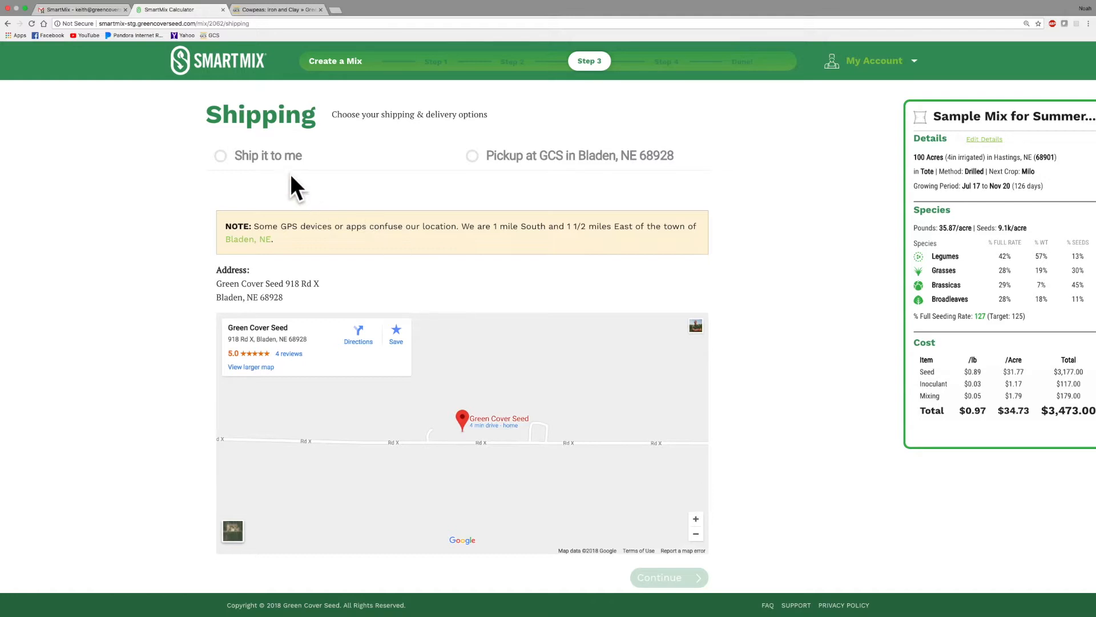
mouse_move(544, 172)
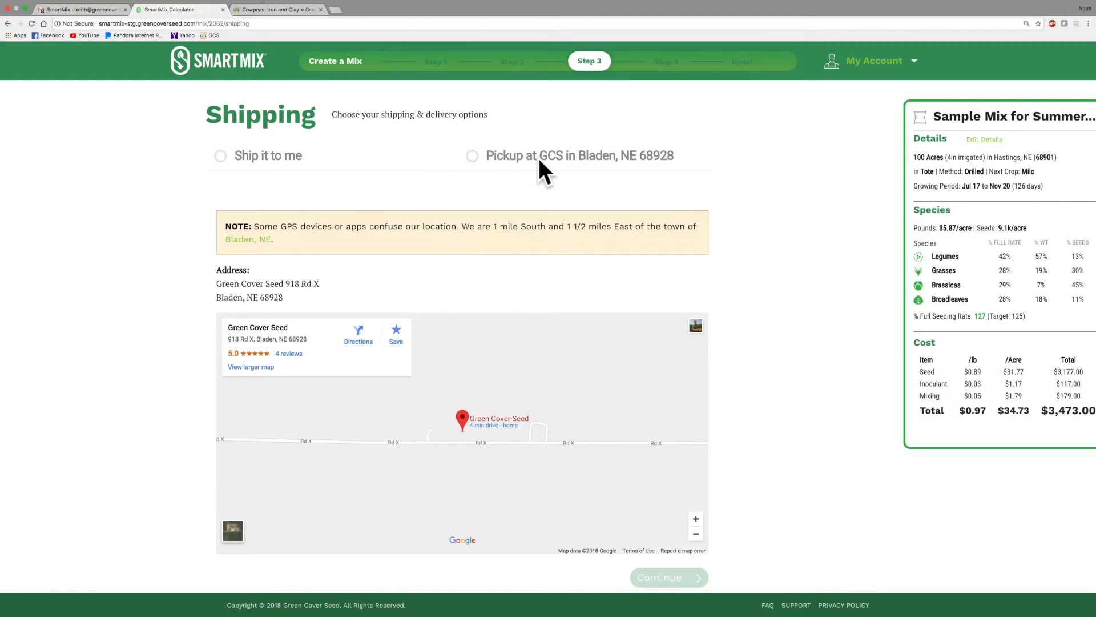
mouse_move(694, 268)
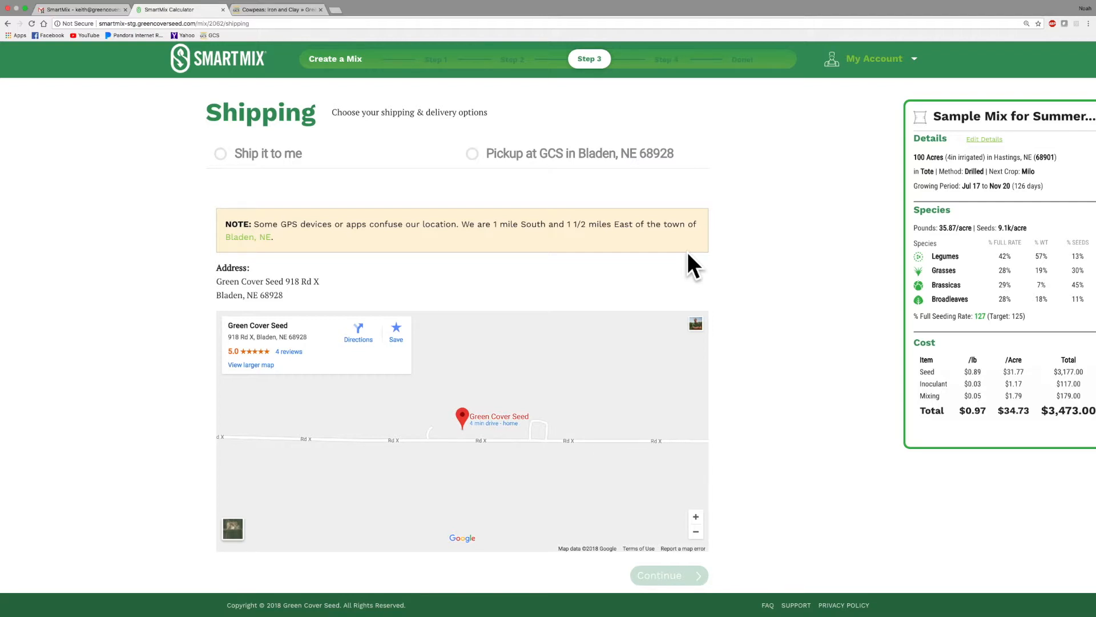
mouse_move(566, 273)
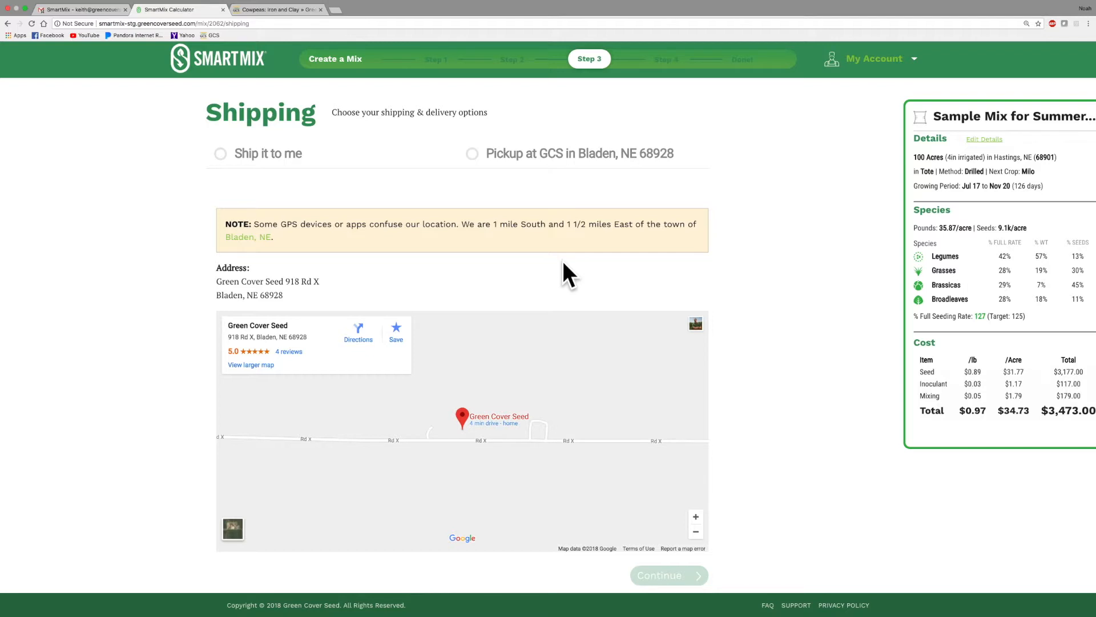
mouse_move(227, 164)
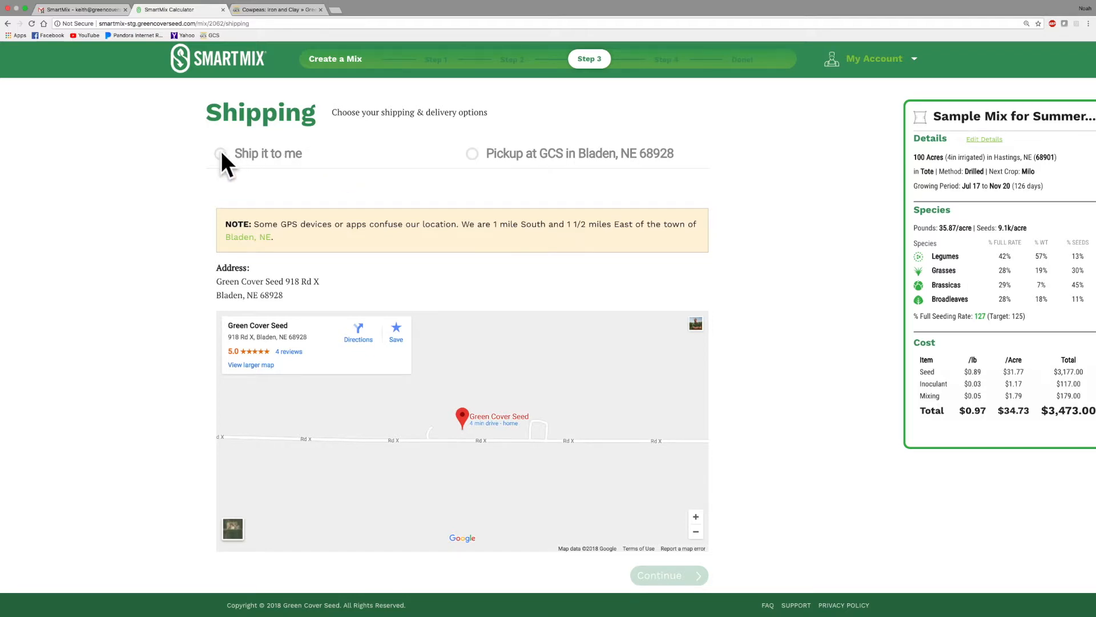
Step: Choose 'Ship it to me' and select the saved Seed #1 address in Bladen, NE
left_click(220, 153)
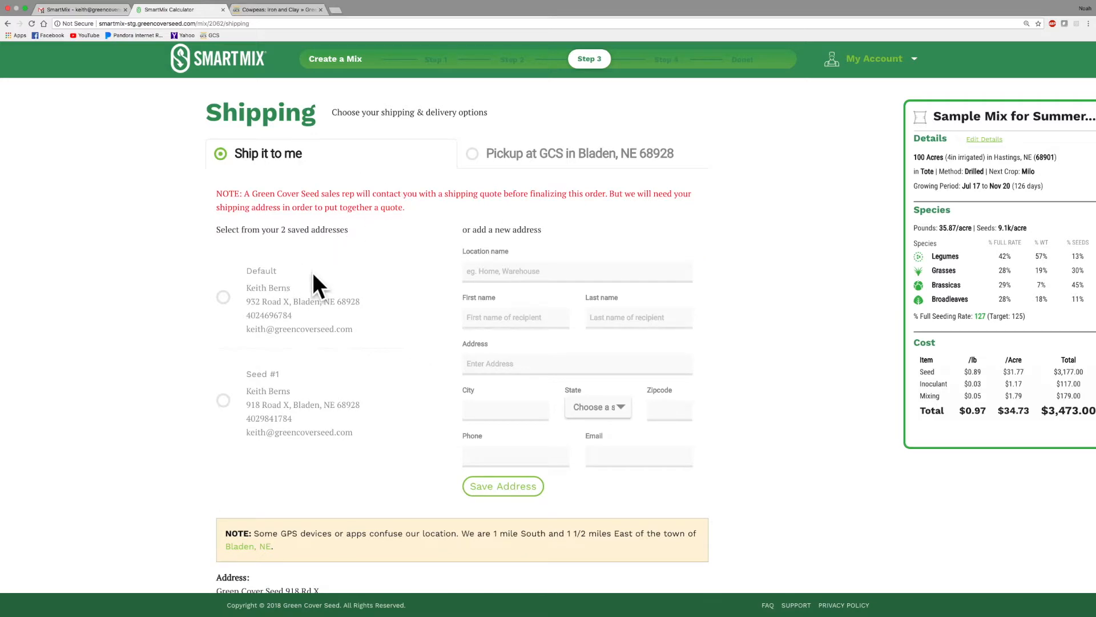
mouse_move(348, 282)
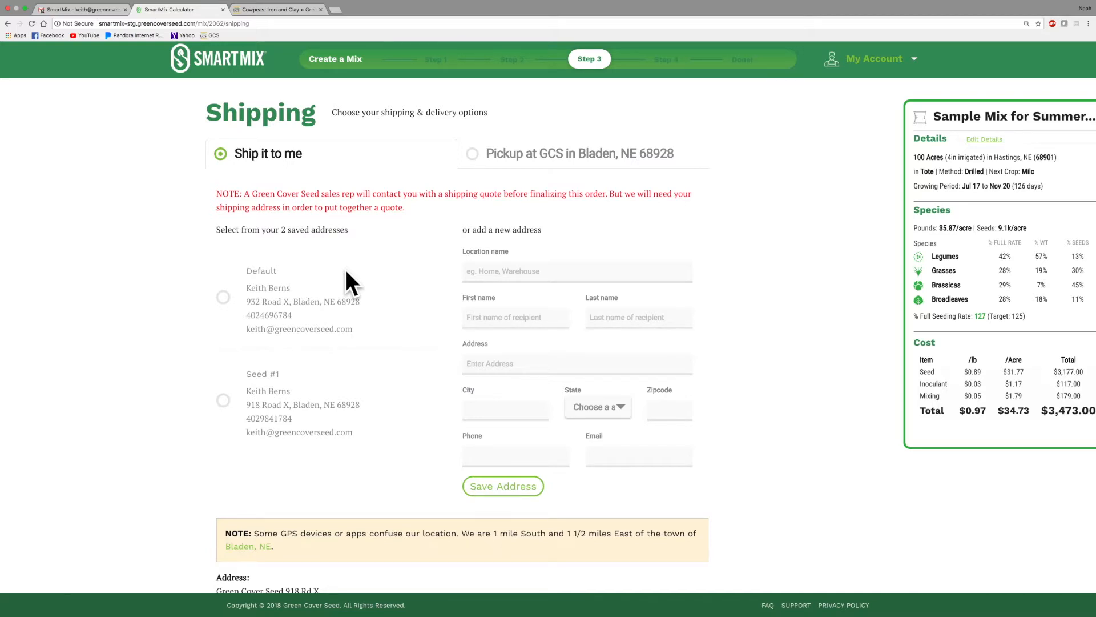
mouse_move(315, 290)
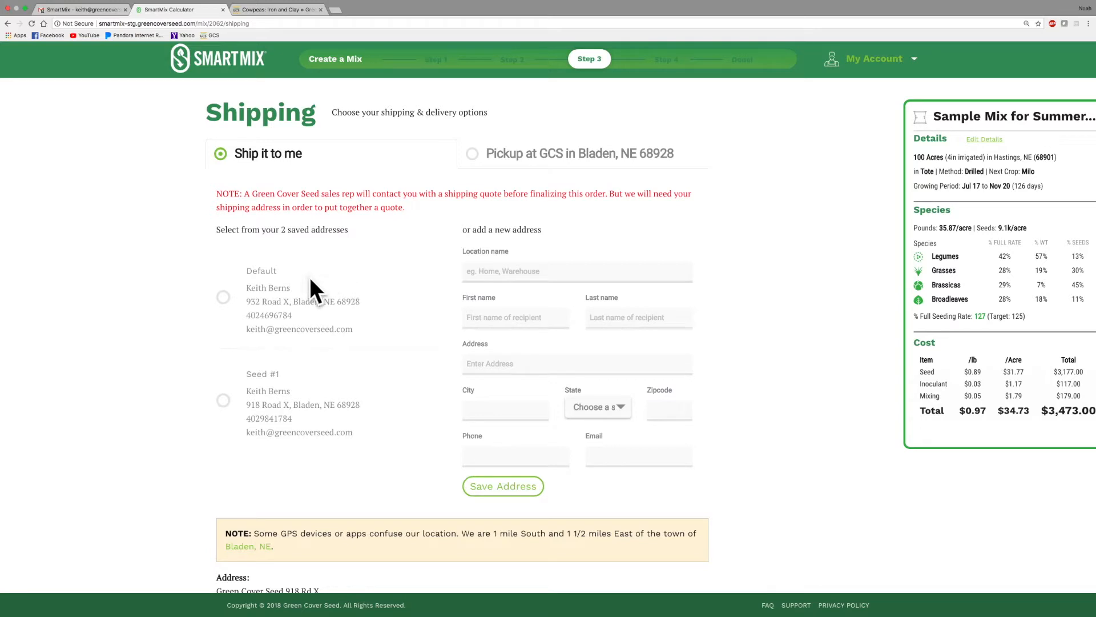
mouse_move(271, 374)
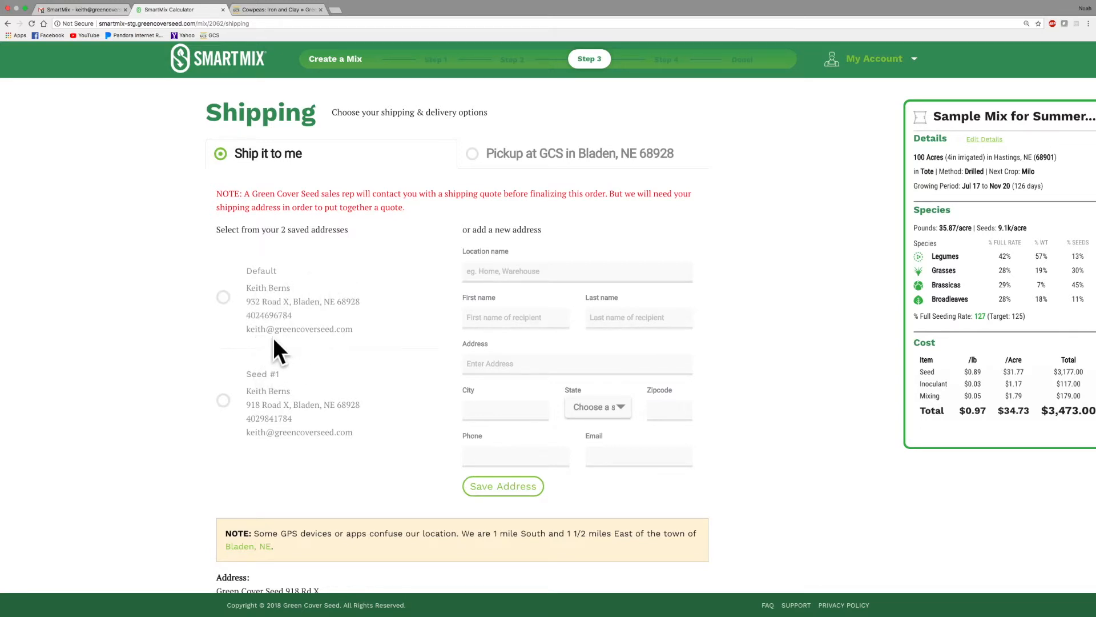
mouse_move(395, 329)
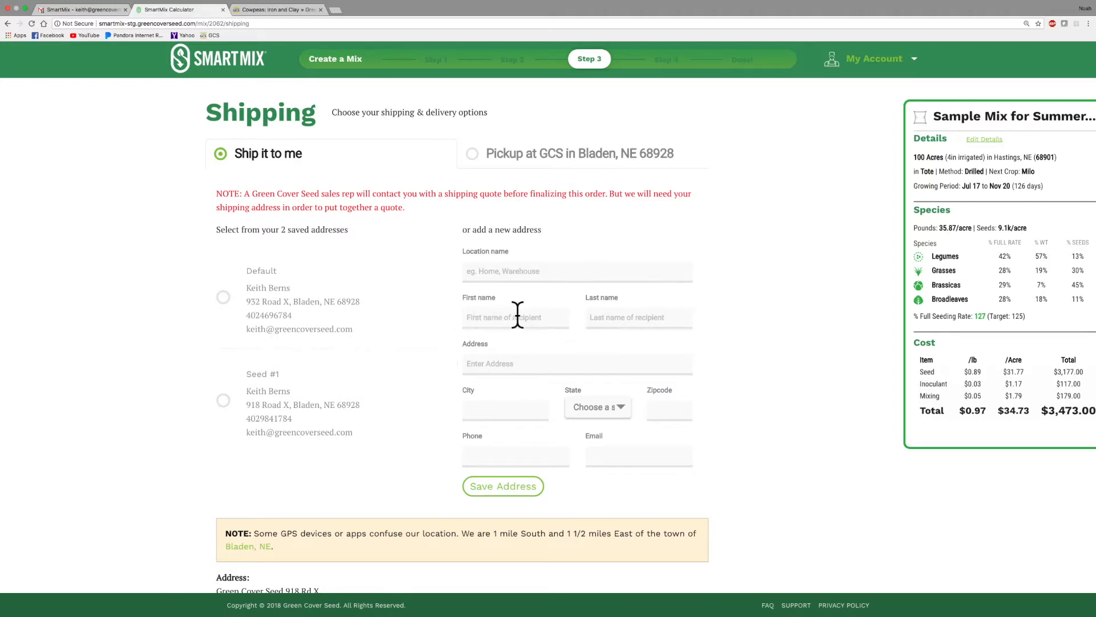
mouse_move(222, 406)
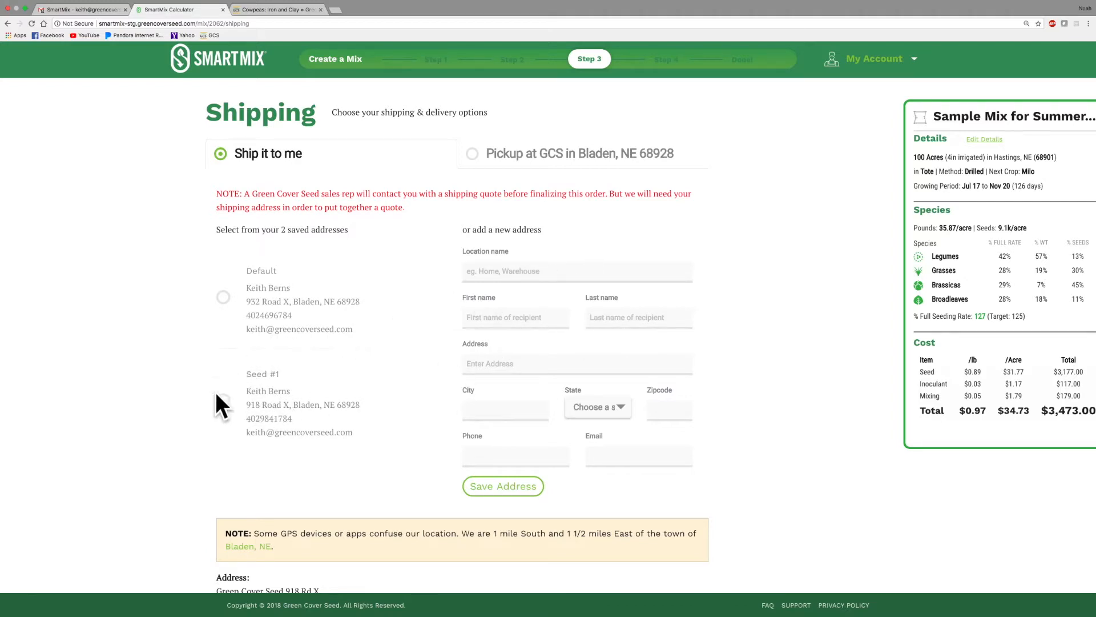
left_click(224, 399)
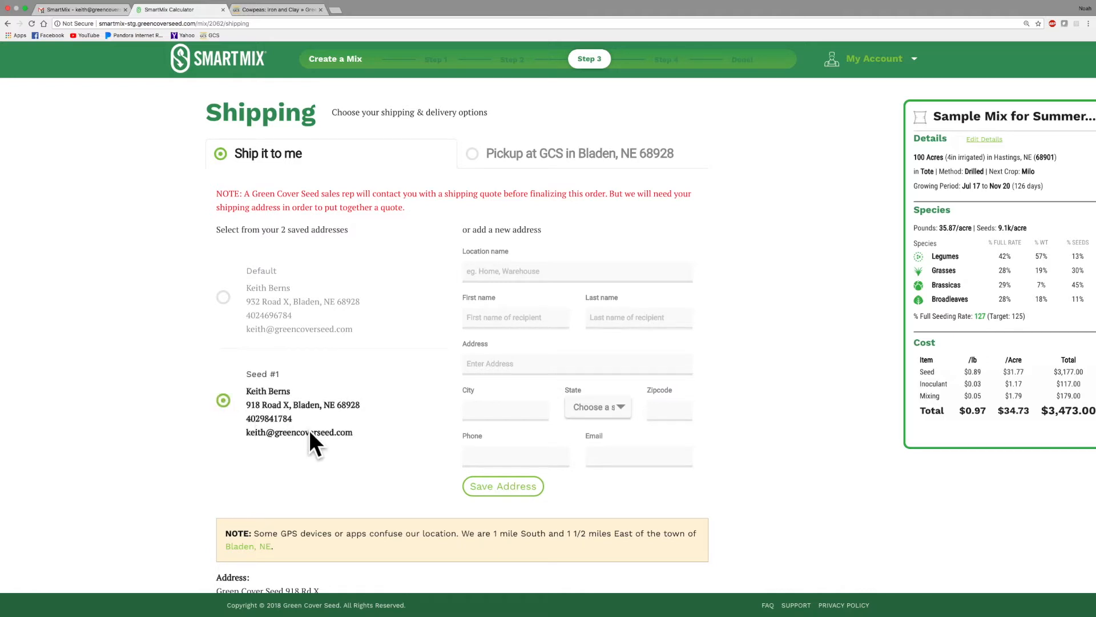
left_click(502, 486)
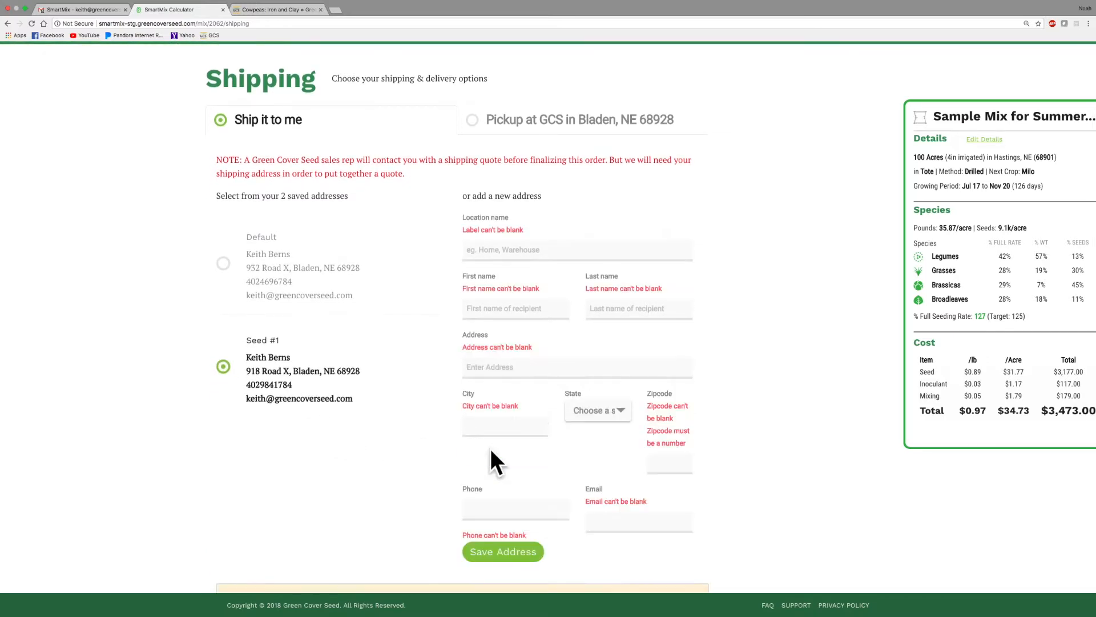
scroll("down", 3)
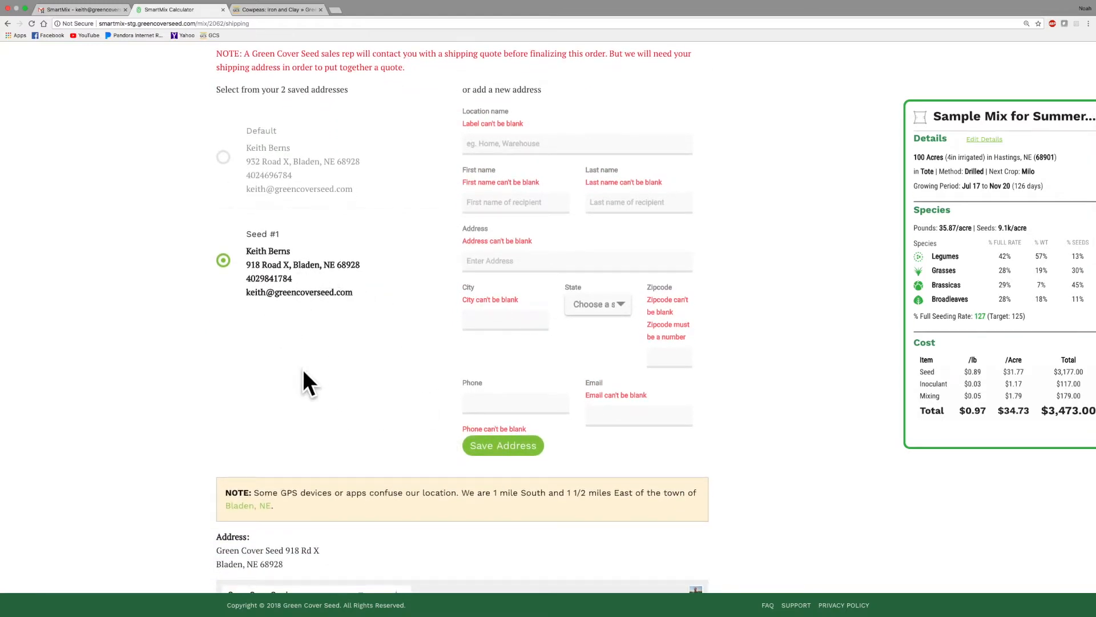
scroll("down", 3)
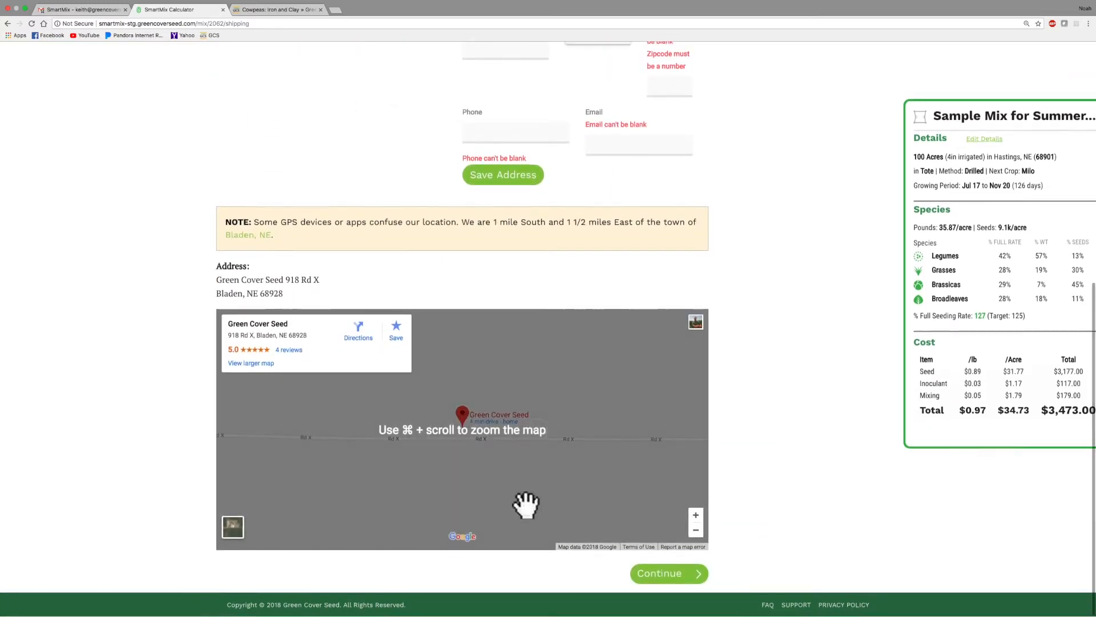
left_click(658, 573)
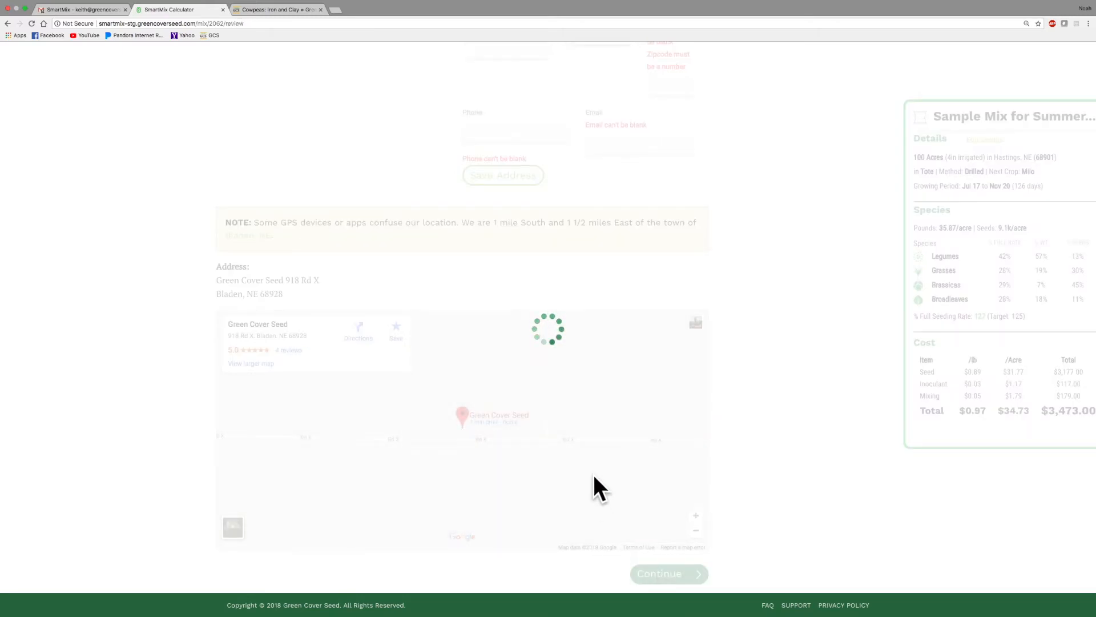
left_click(667, 573)
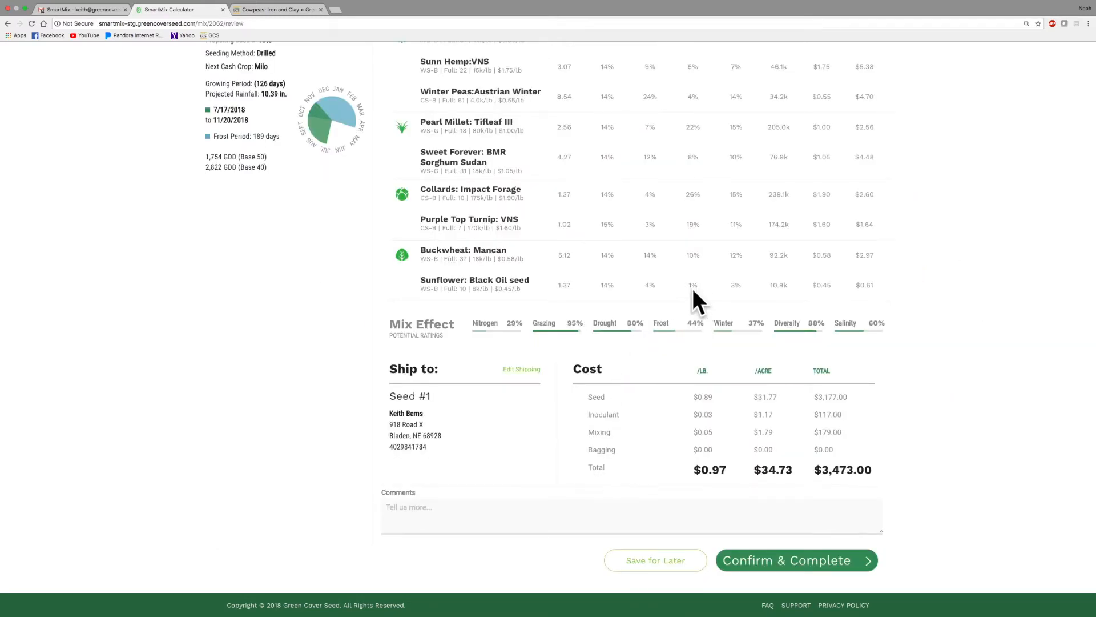
scroll("up", 3)
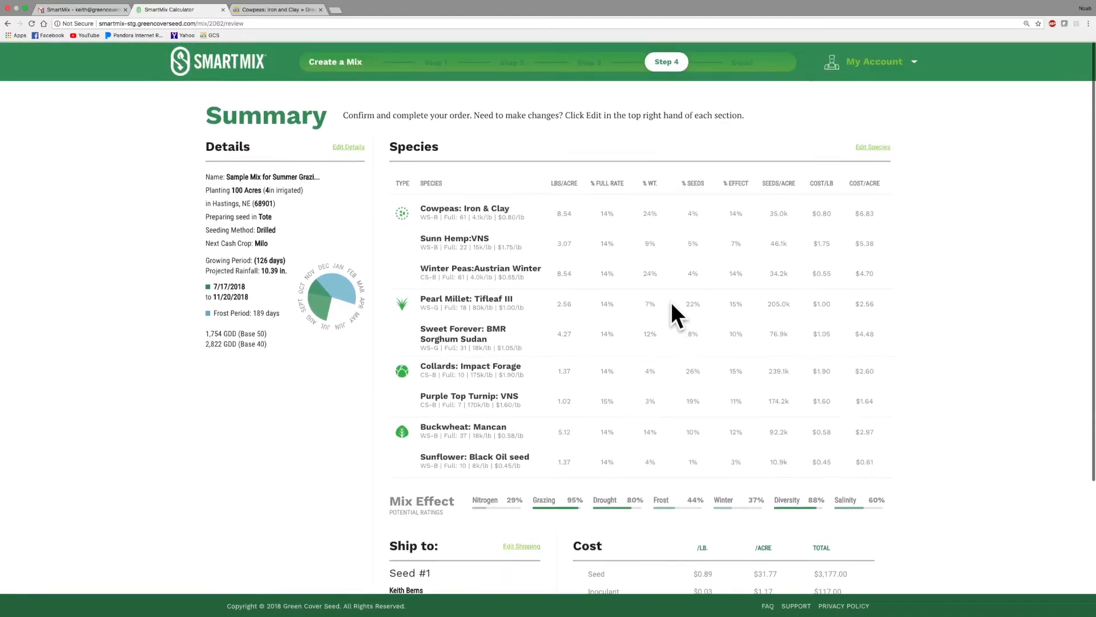
mouse_move(298, 217)
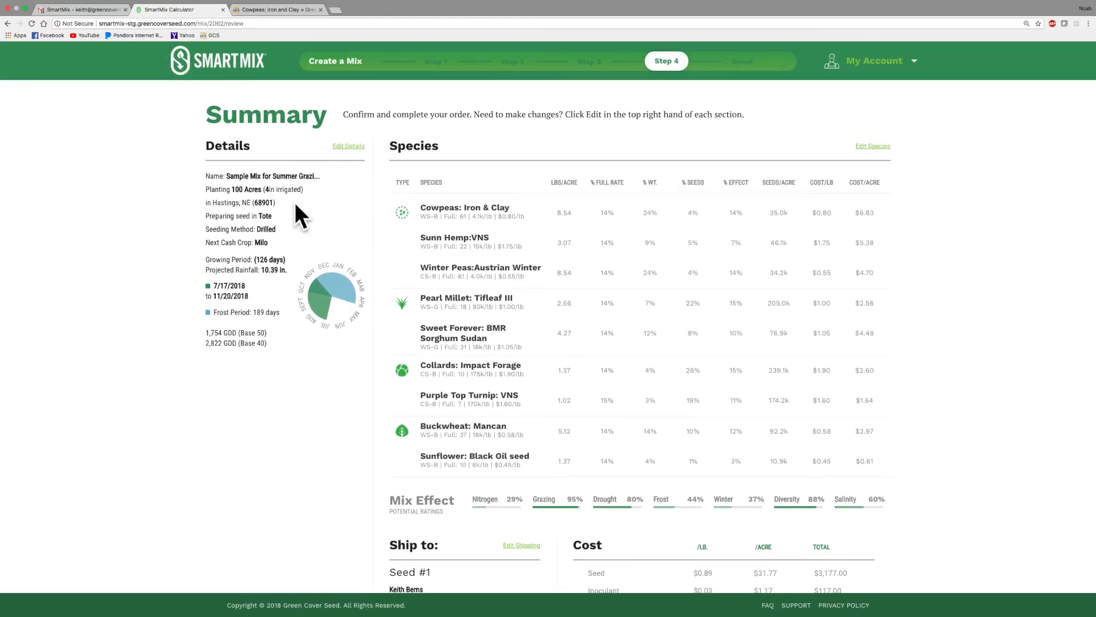
mouse_move(552, 294)
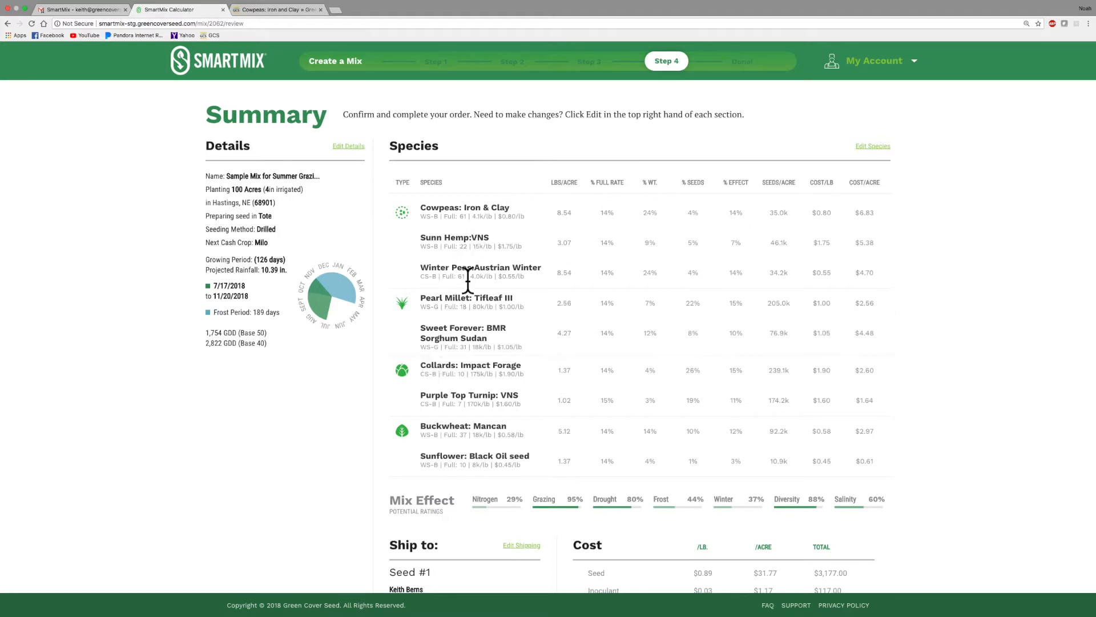
mouse_move(593, 229)
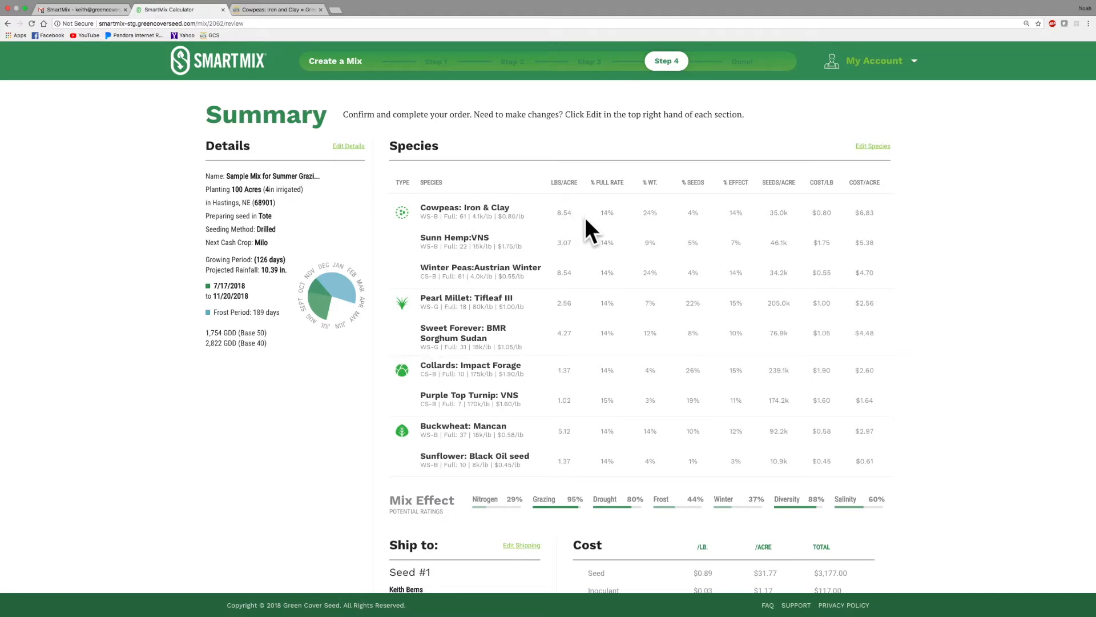
mouse_move(832, 217)
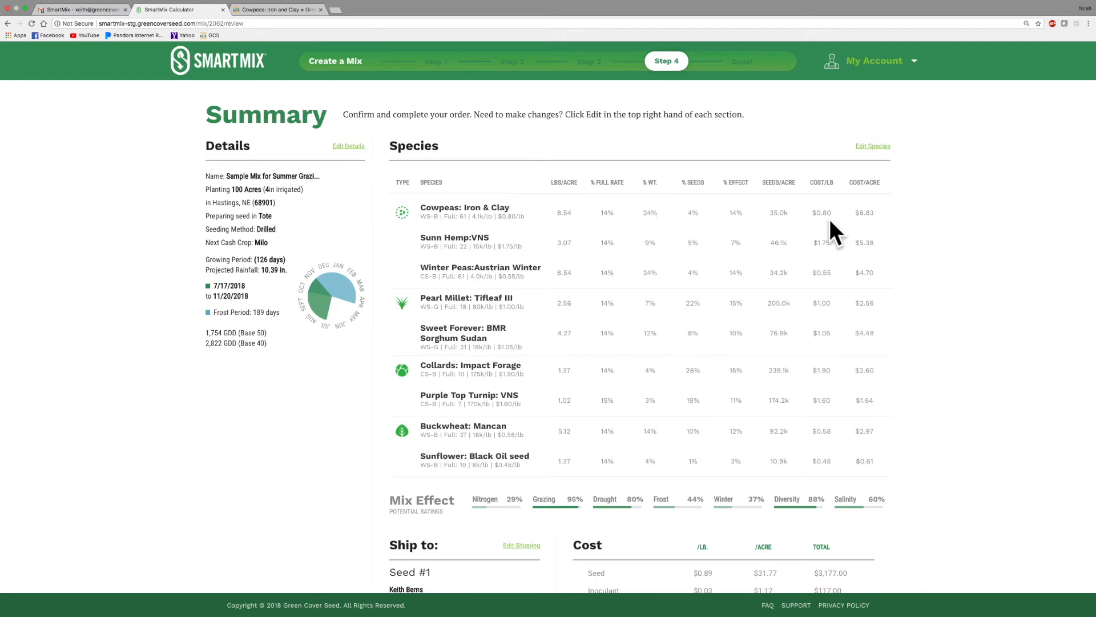
scroll("down", 3)
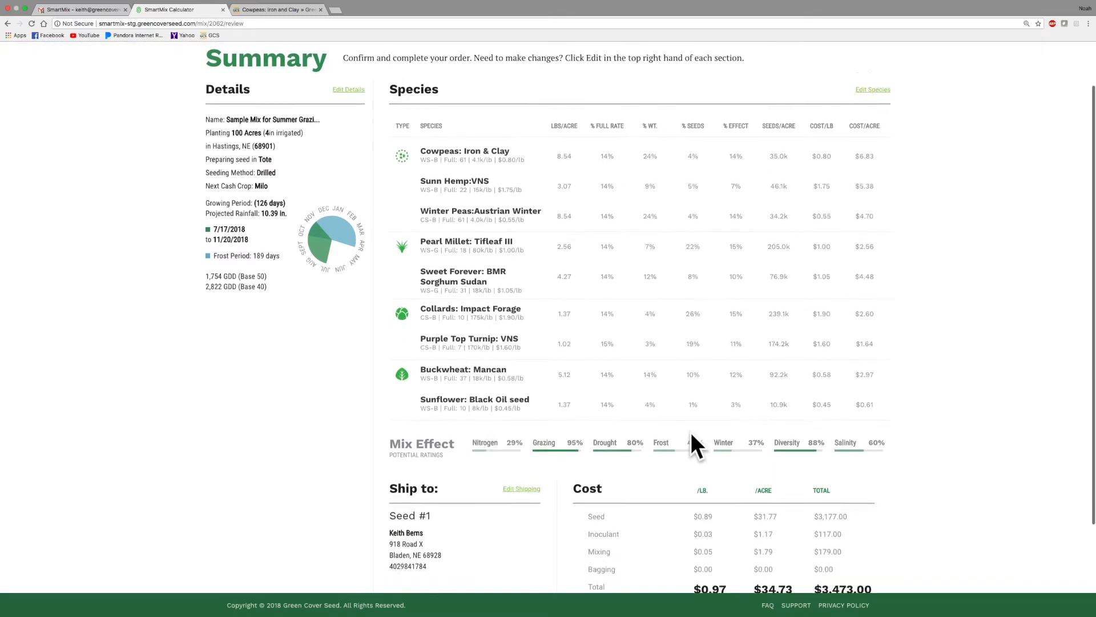
scroll("down", 3)
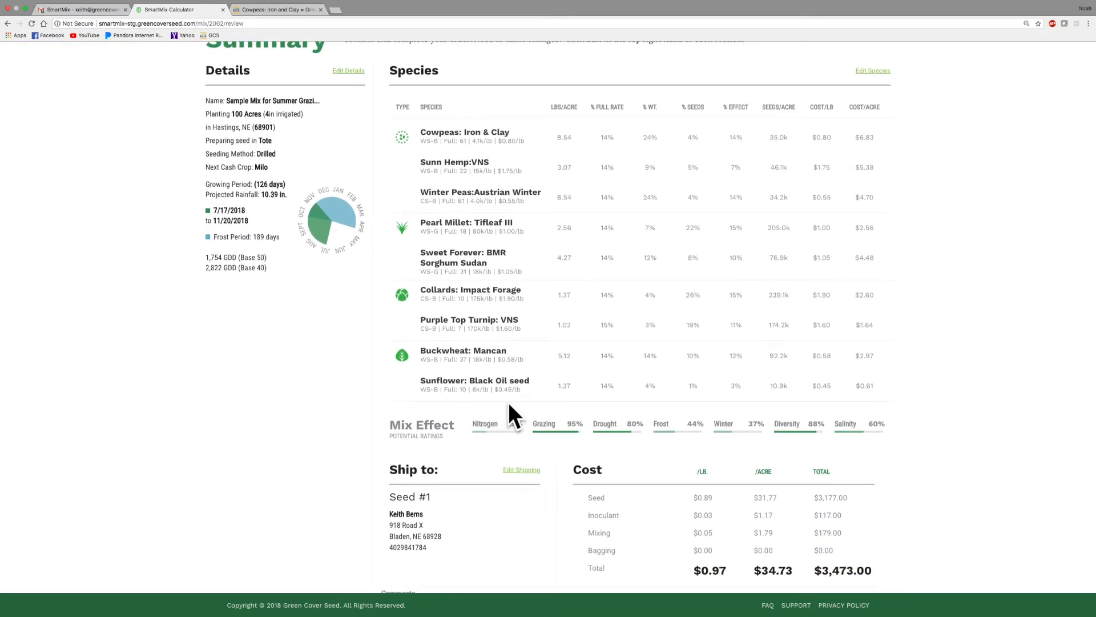
scroll("up", 3)
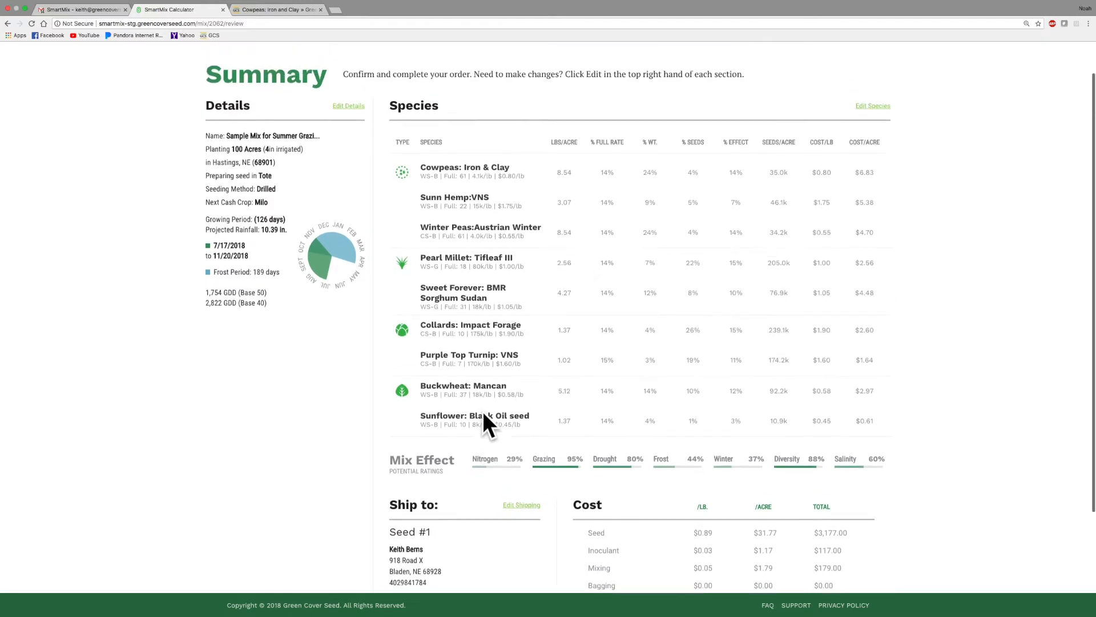
scroll("down", 3)
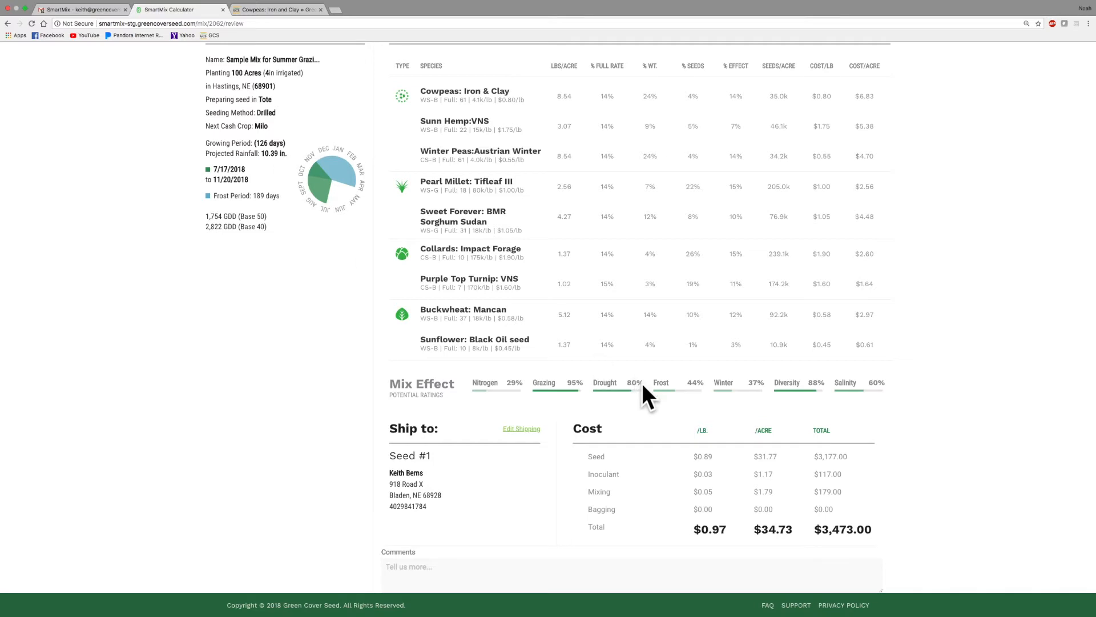
scroll("down", 3)
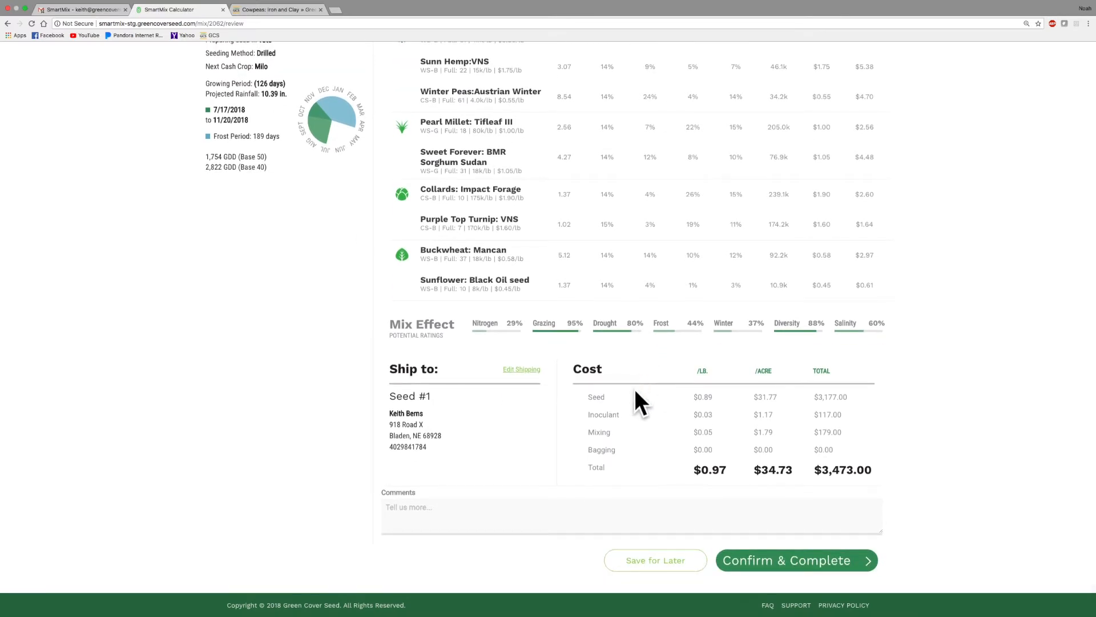
mouse_move(792, 511)
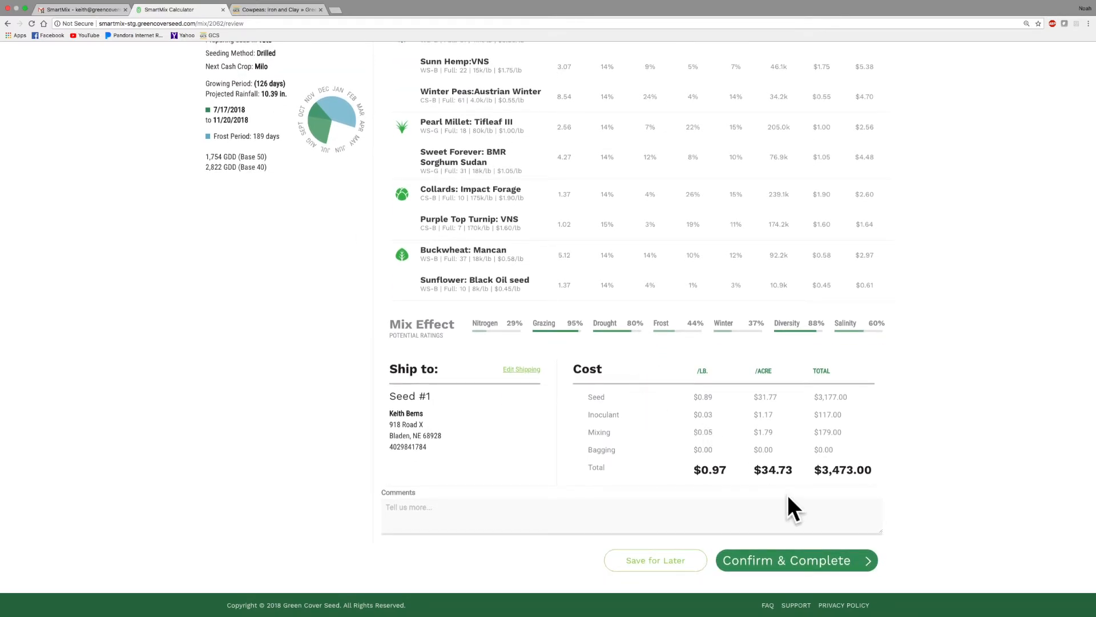
mouse_move(818, 573)
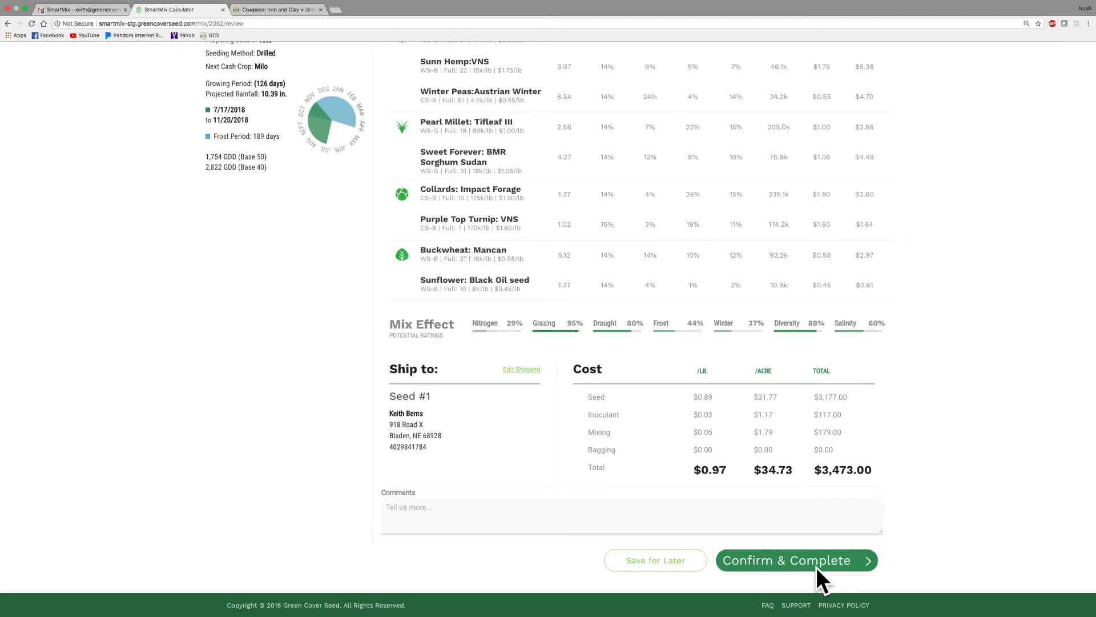
mouse_move(655, 560)
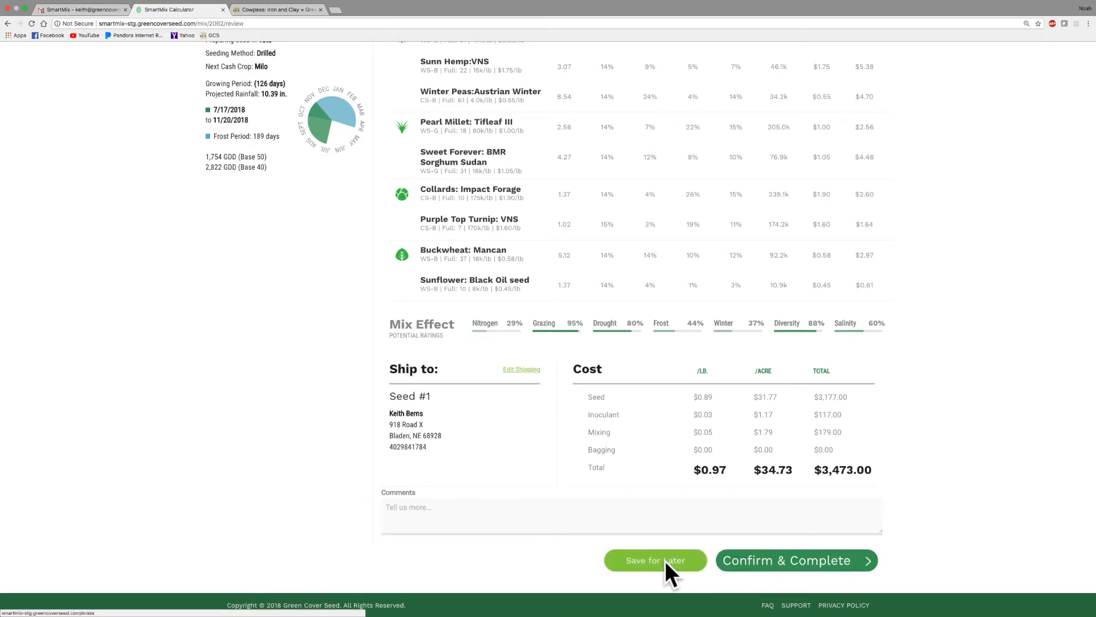
Step: Save the mix for later, then open My Mixes to list in-progress and ordered mixes
left_click(654, 560)
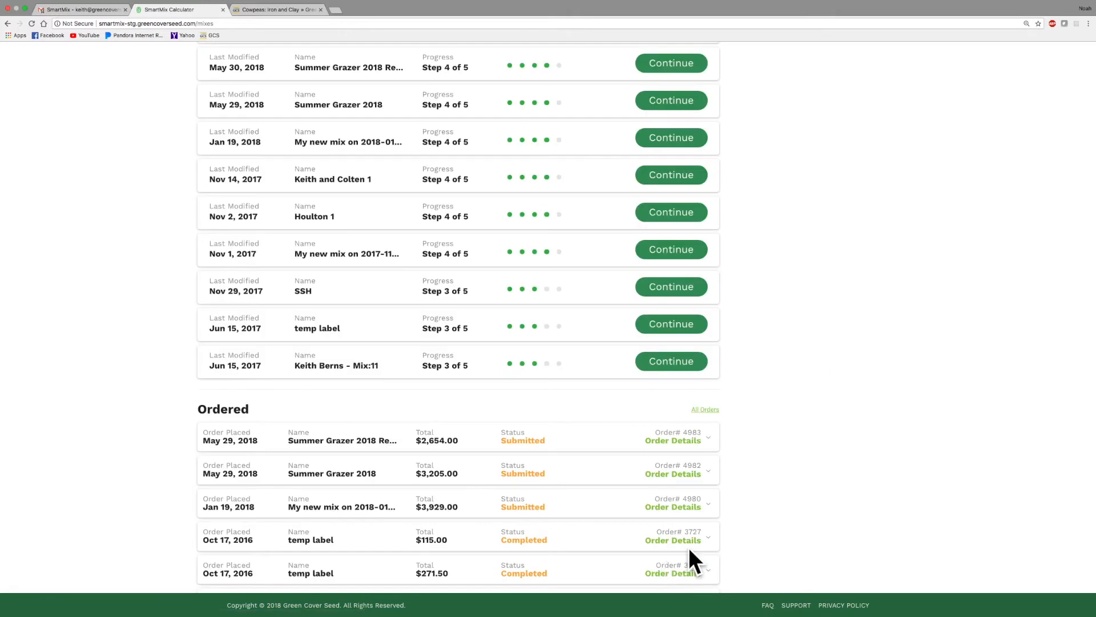
mouse_move(751, 519)
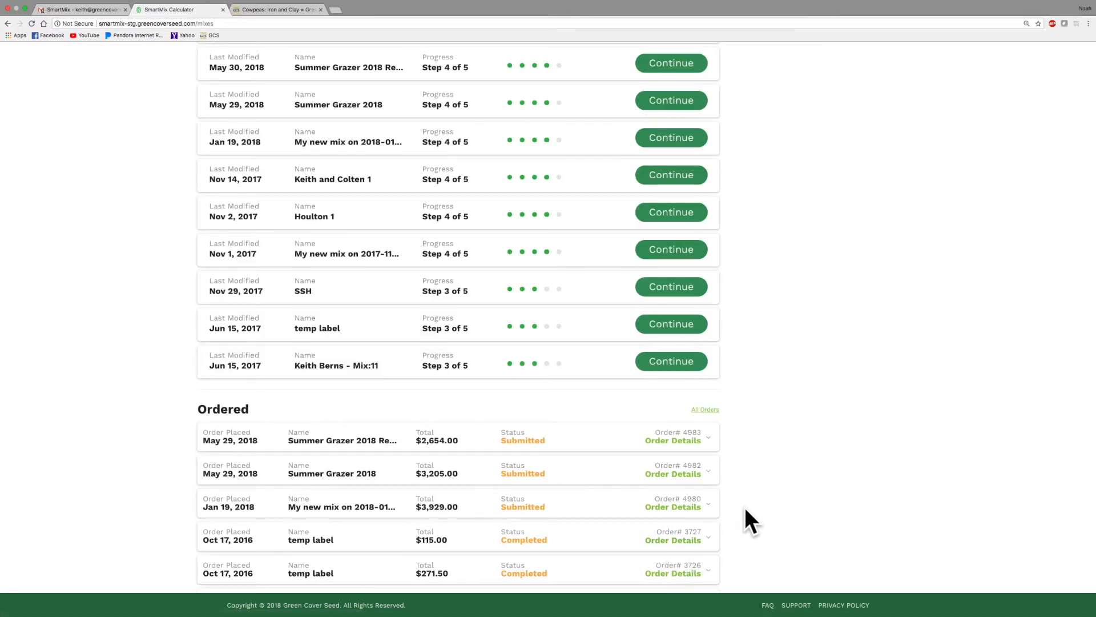
scroll("up", 3)
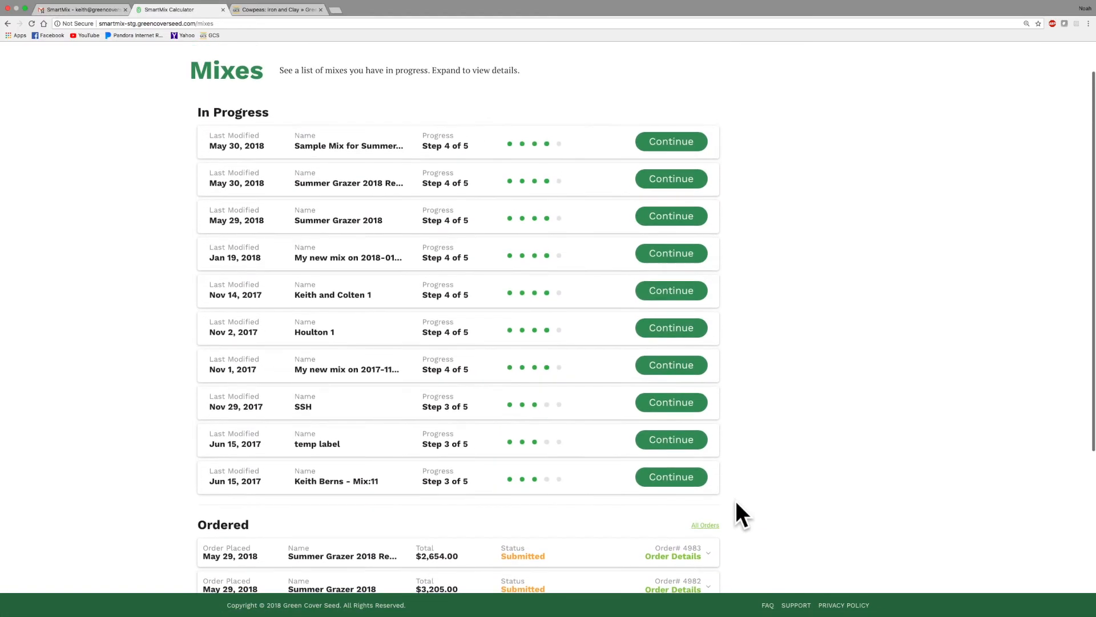
scroll("up", 3)
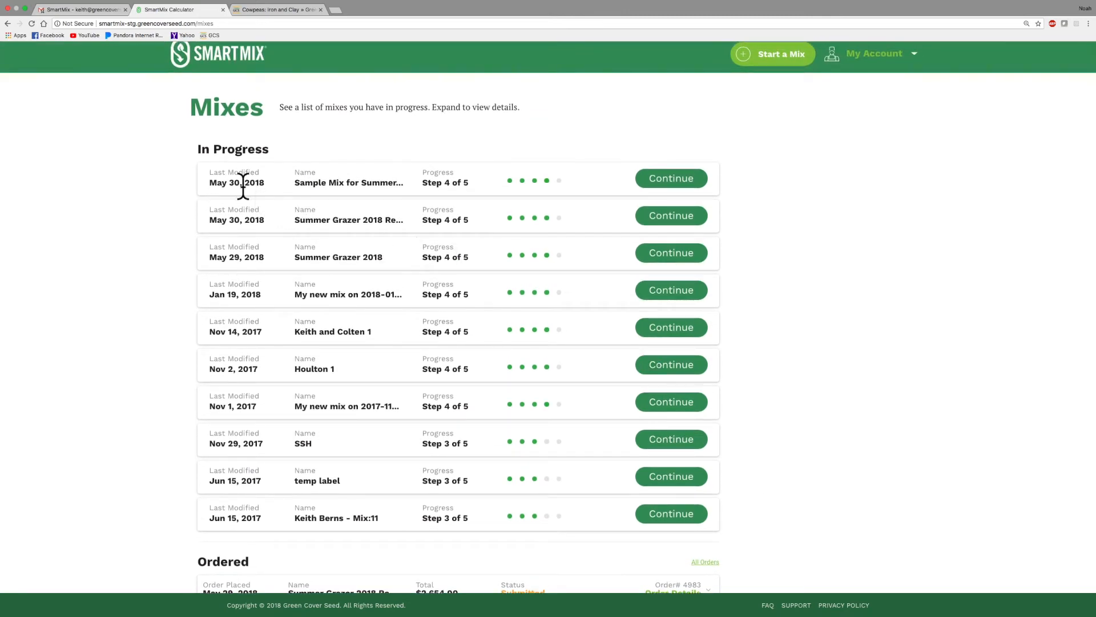
mouse_move(385, 187)
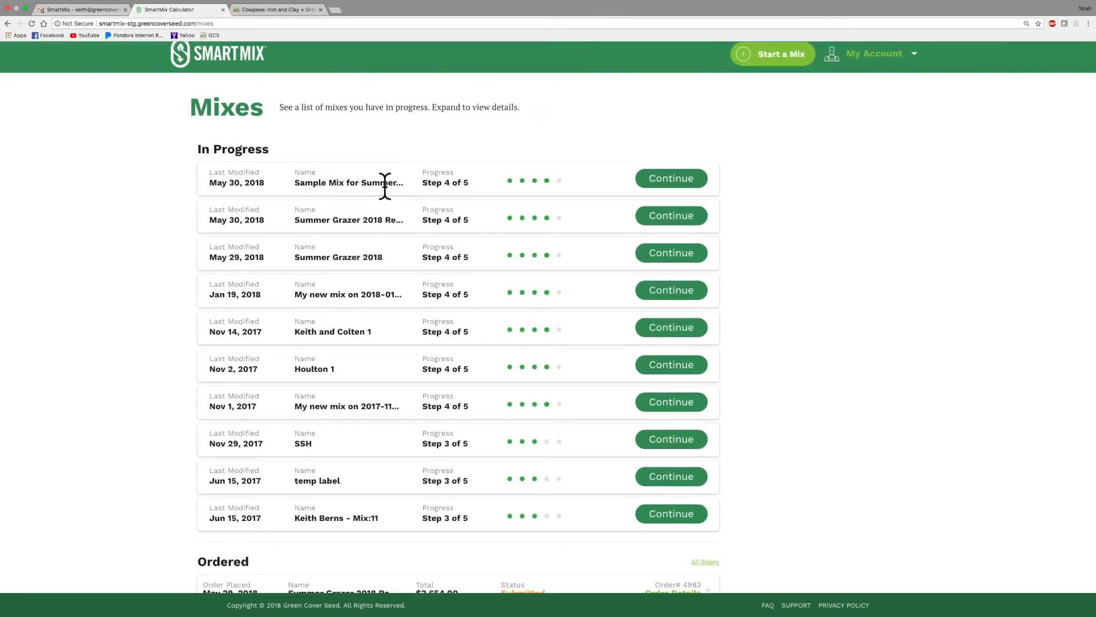
mouse_move(444, 202)
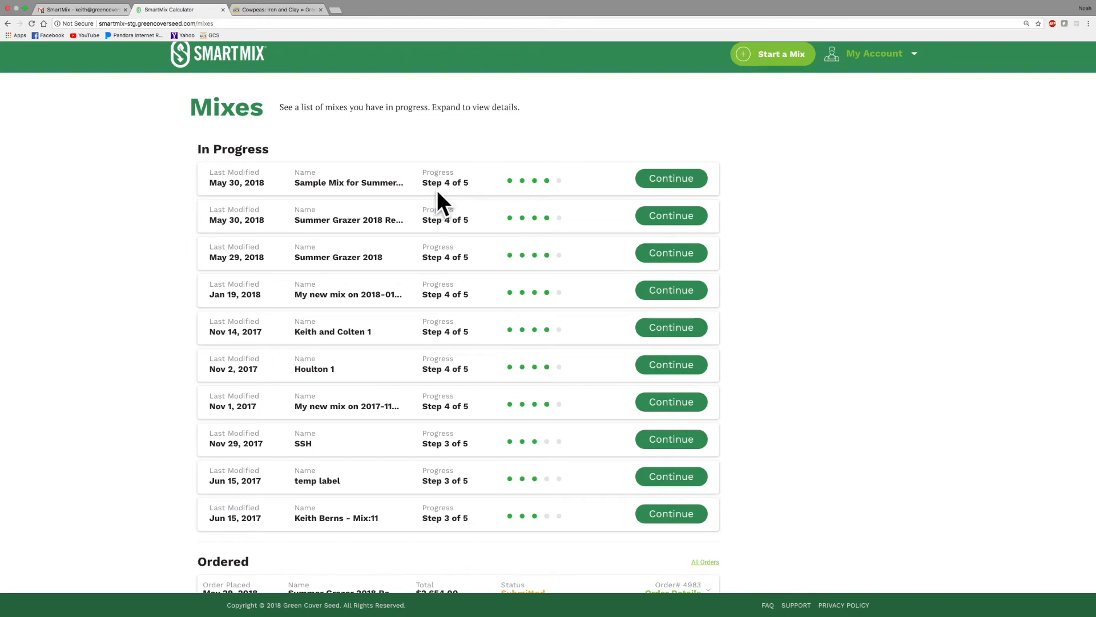
mouse_move(467, 199)
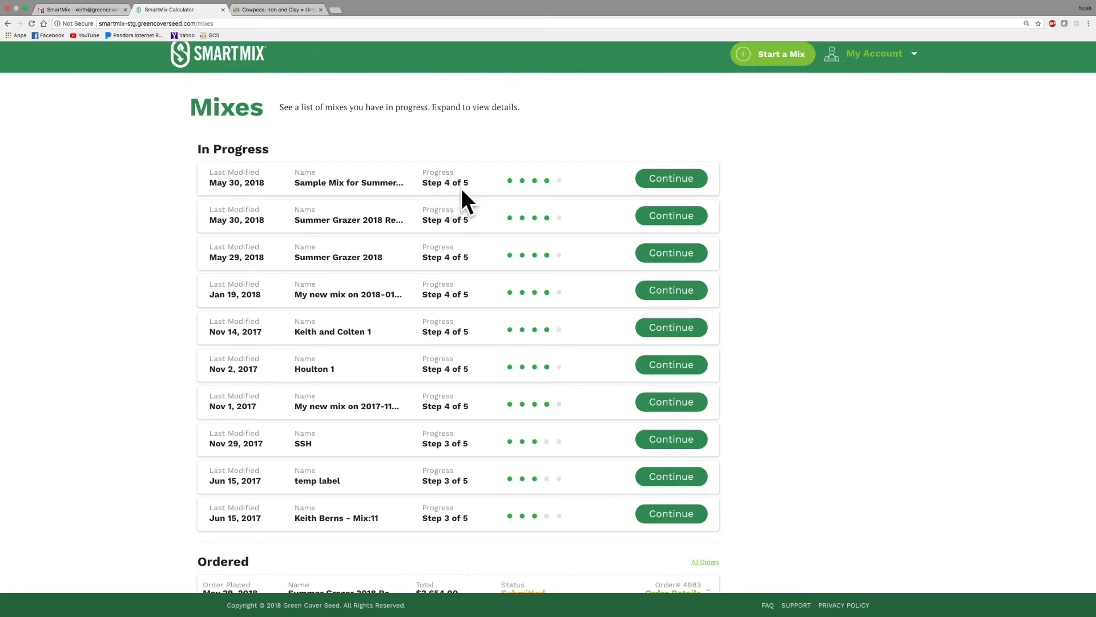
mouse_move(475, 192)
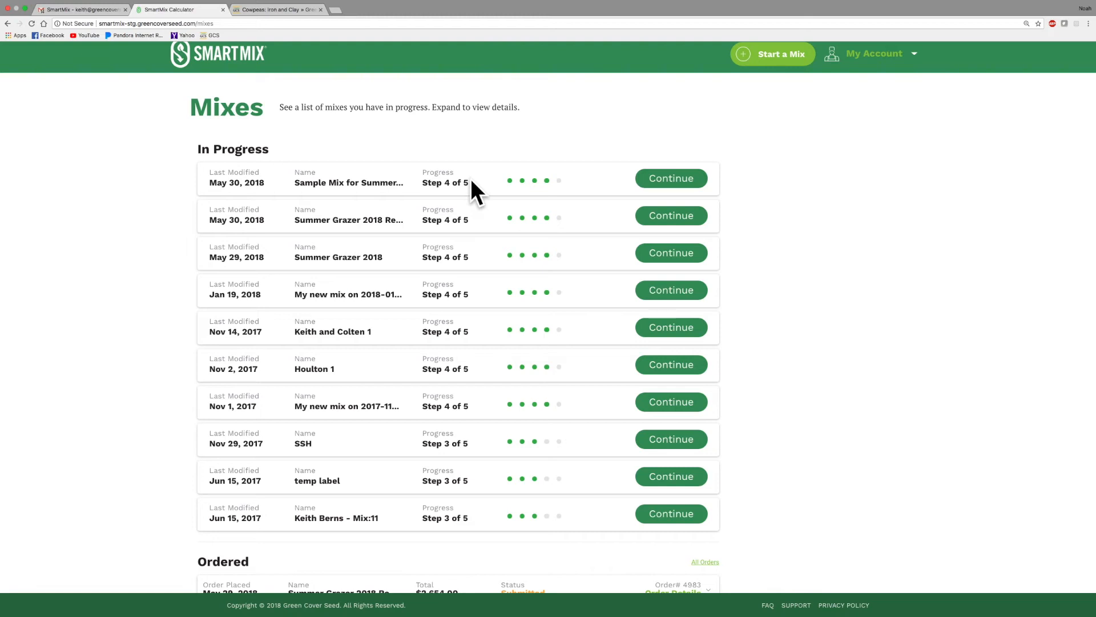
mouse_move(312, 295)
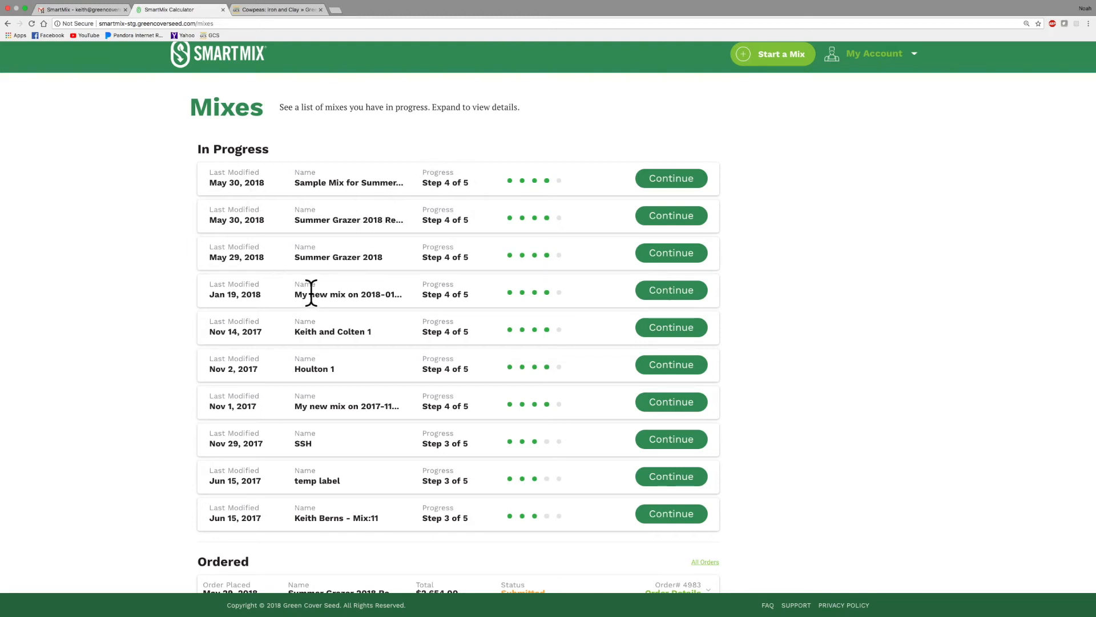
scroll("down", 3)
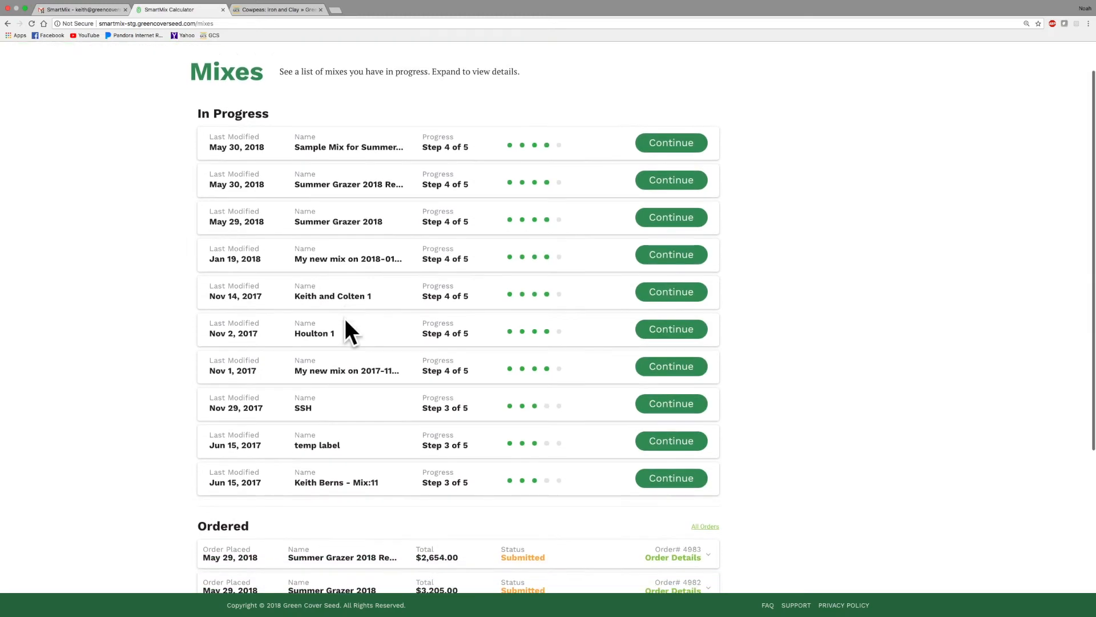
scroll("down", 3)
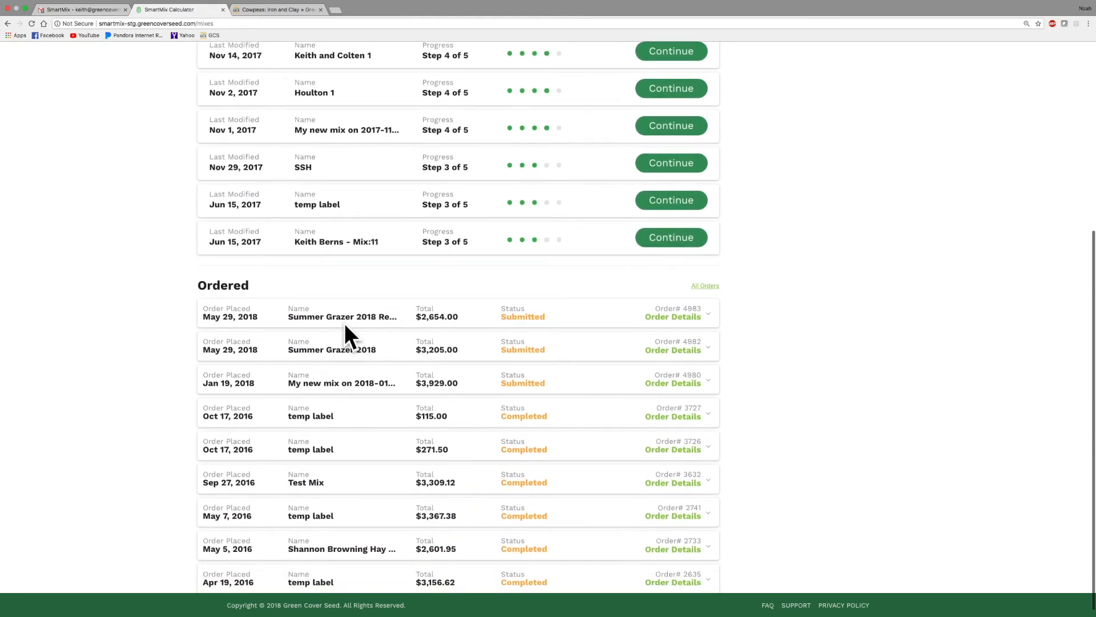
scroll("up", 3)
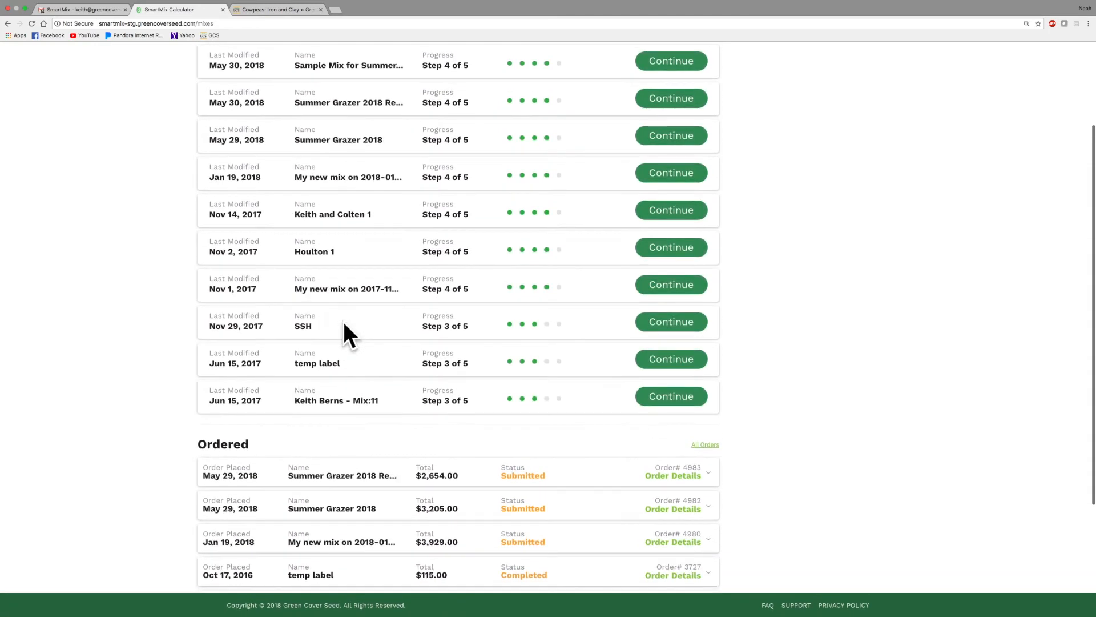
scroll("up", 3)
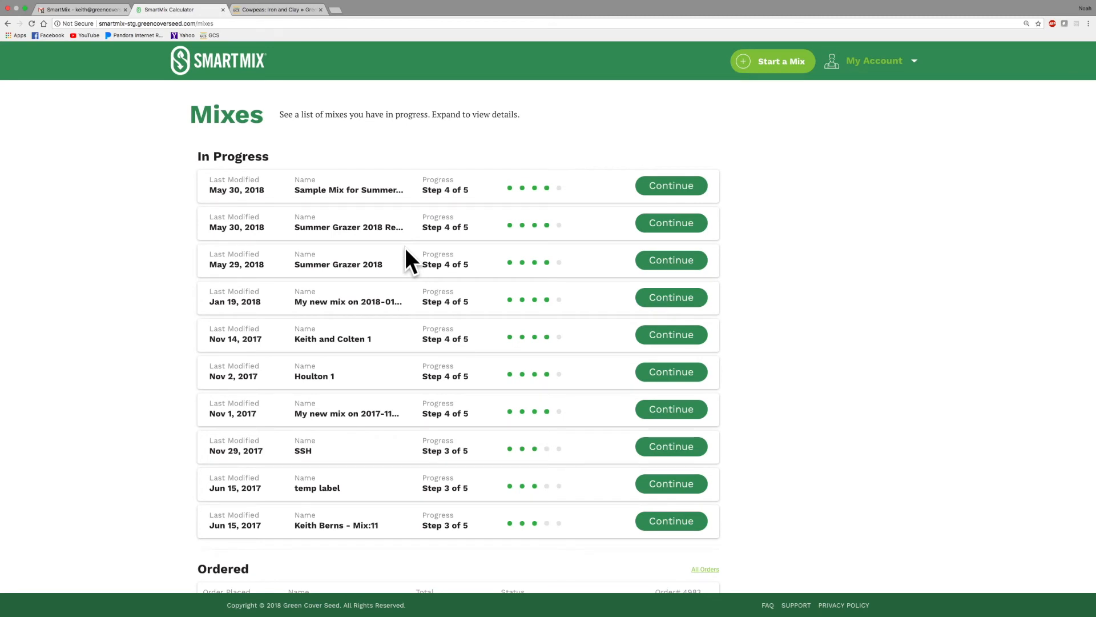
mouse_move(418, 222)
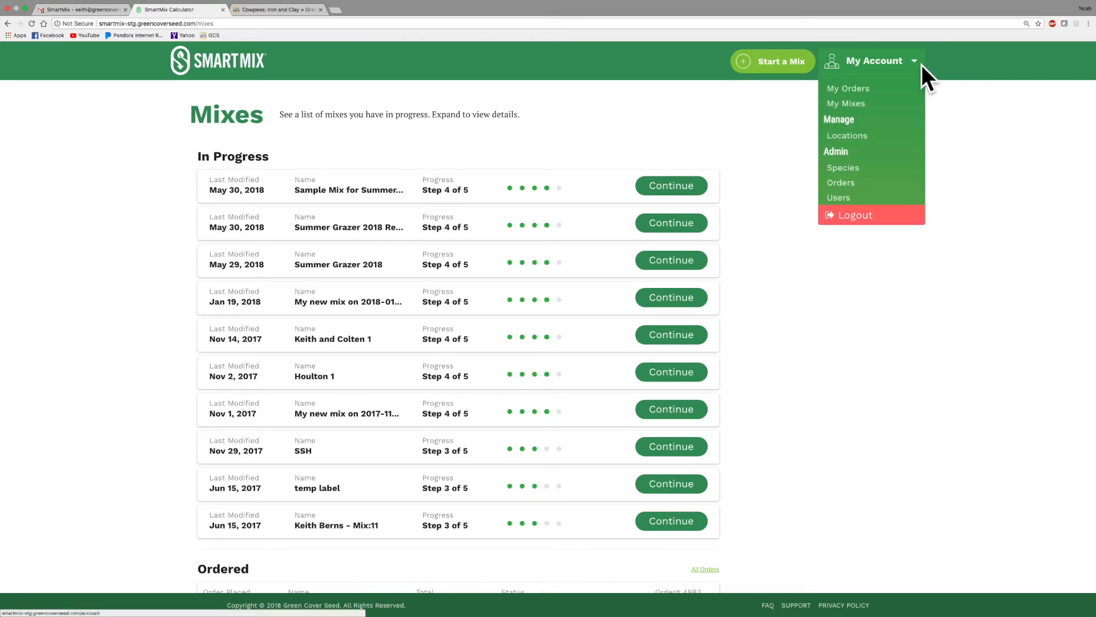
mouse_move(846, 103)
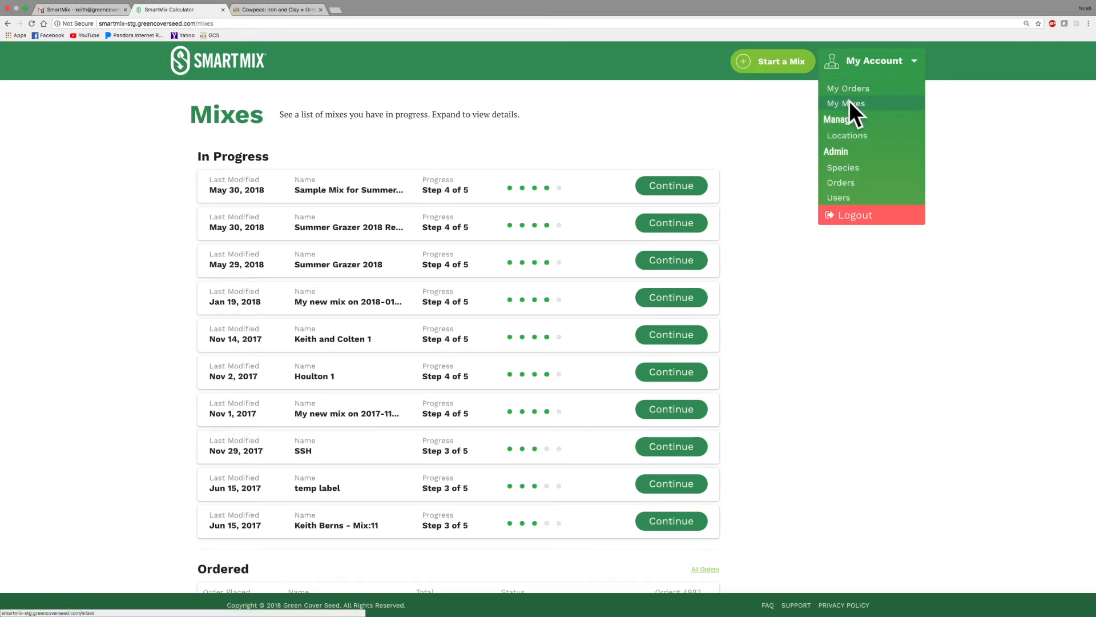
left_click(424, 192)
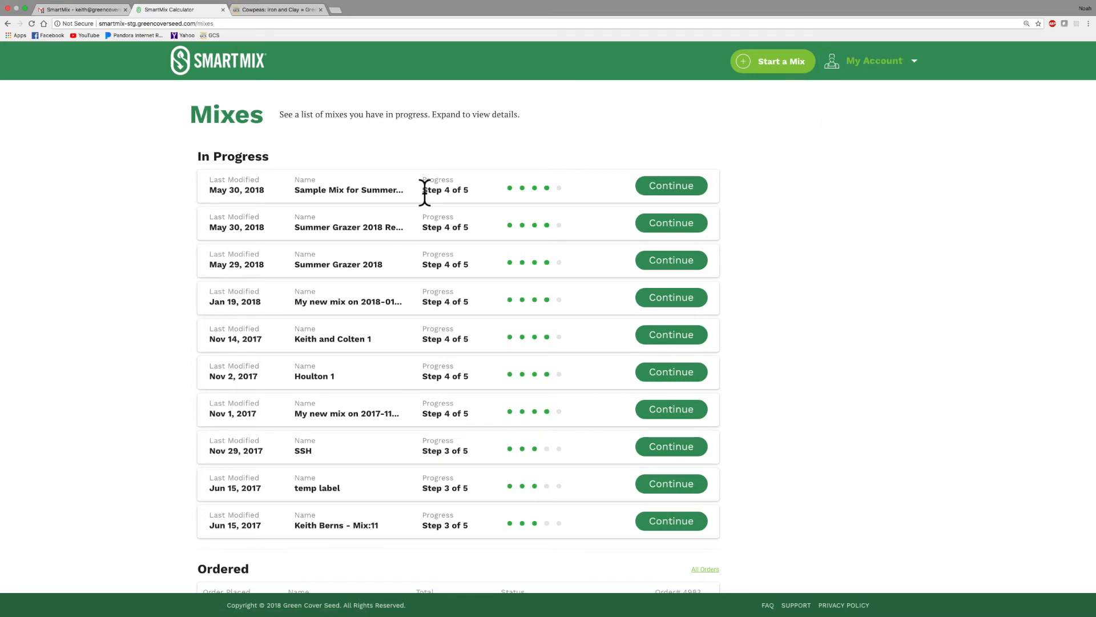
mouse_move(417, 384)
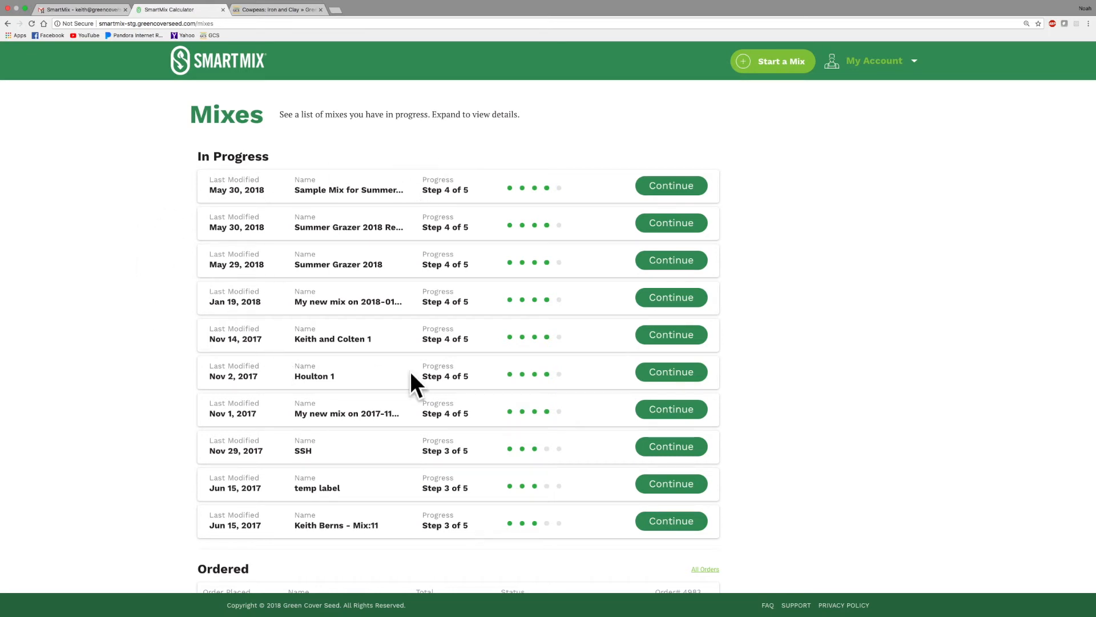
scroll("down", 3)
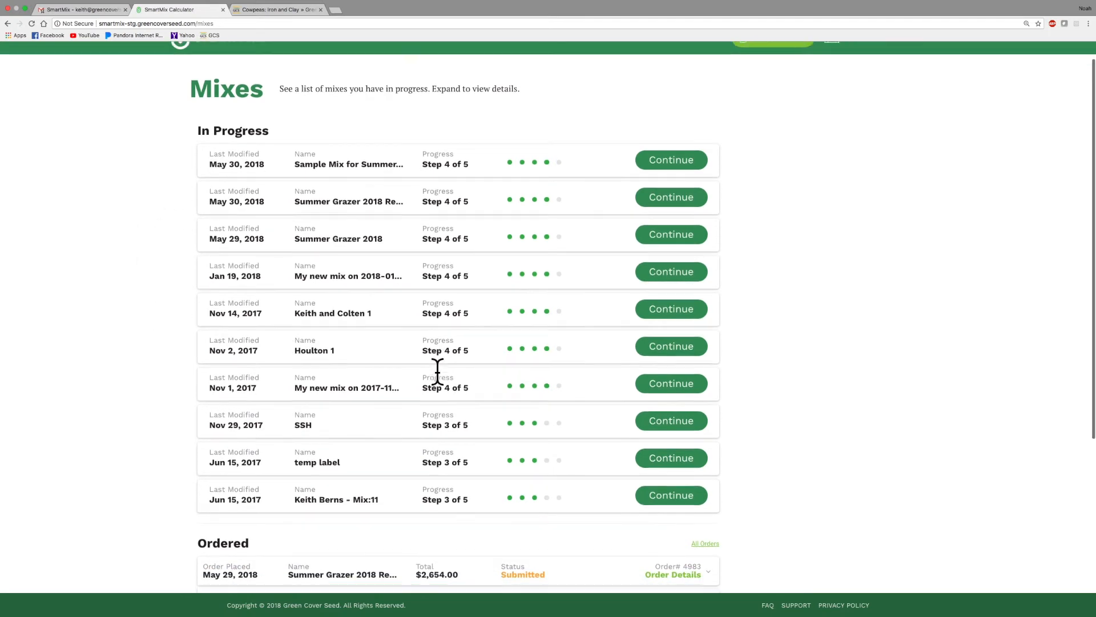
scroll("down", 3)
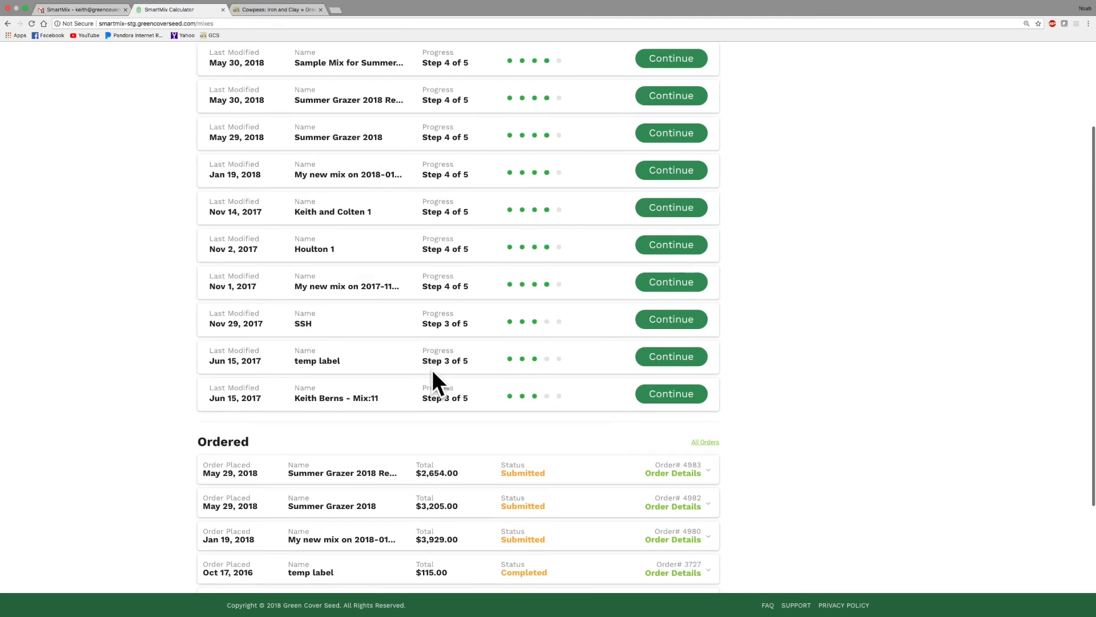
scroll("down", 3)
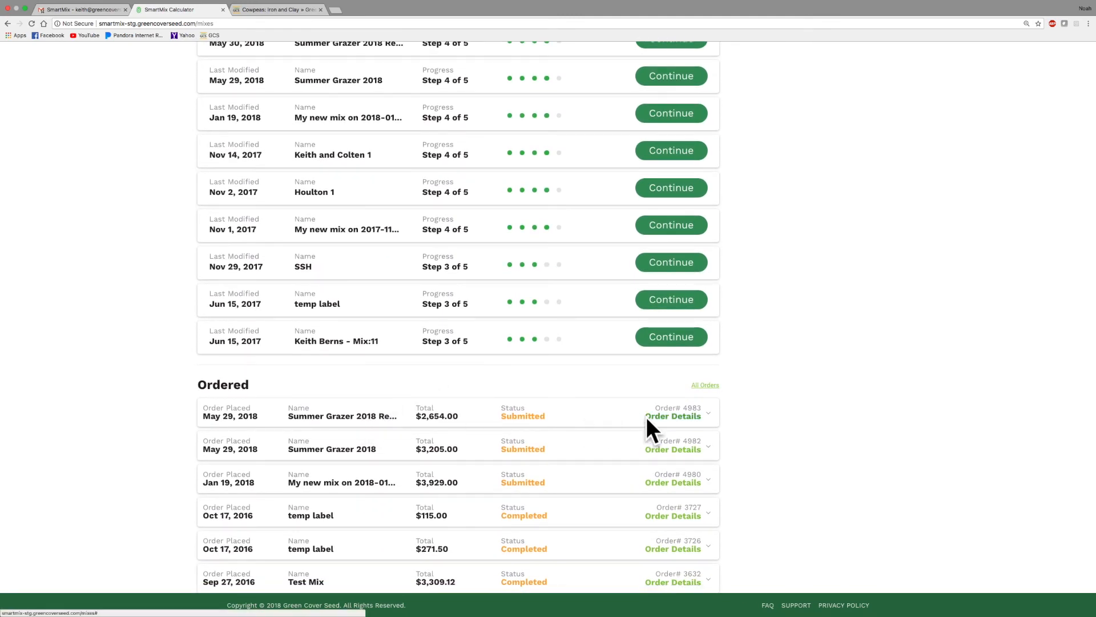
mouse_move(442, 423)
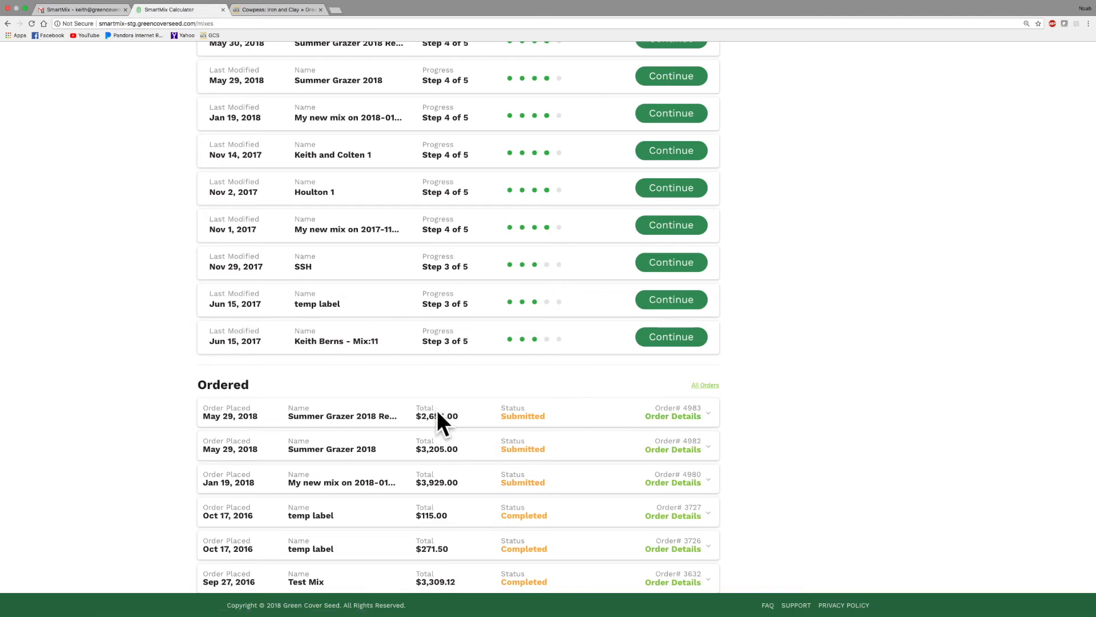
scroll("up", 3)
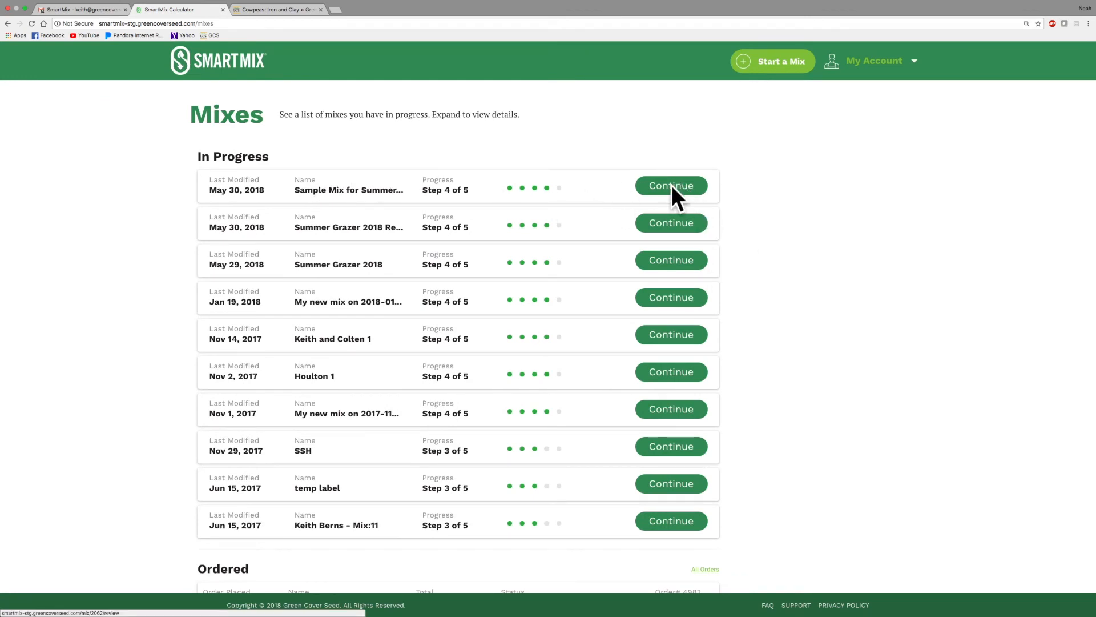
Step: Reopen the in-progress Sample Mix for Summer Grazing and confirm its $3,473.00 order
left_click(670, 185)
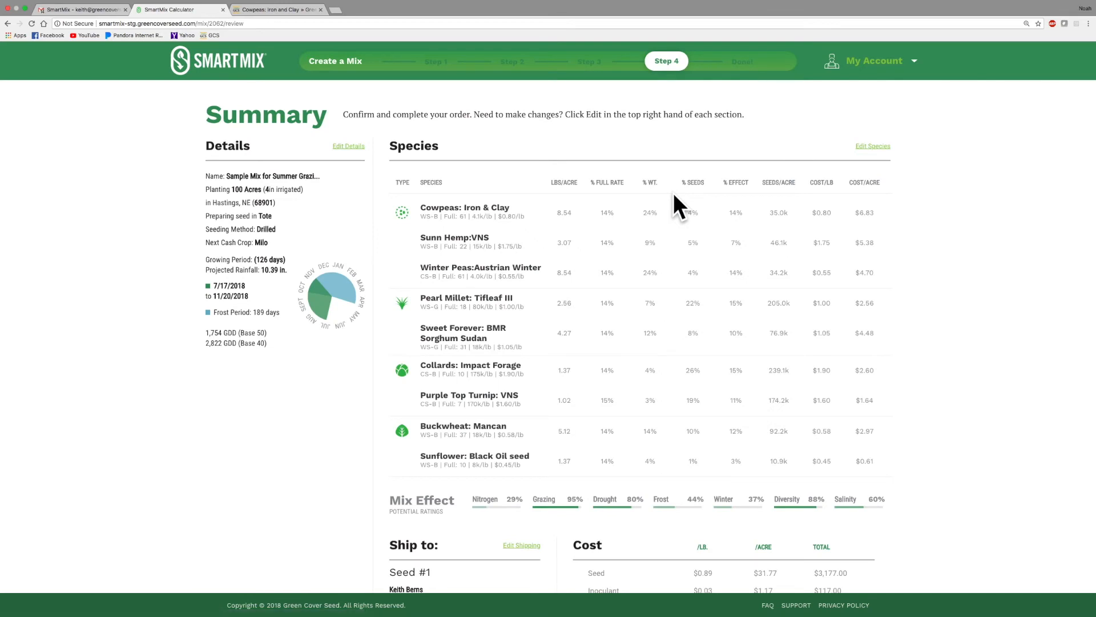
mouse_move(624, 392)
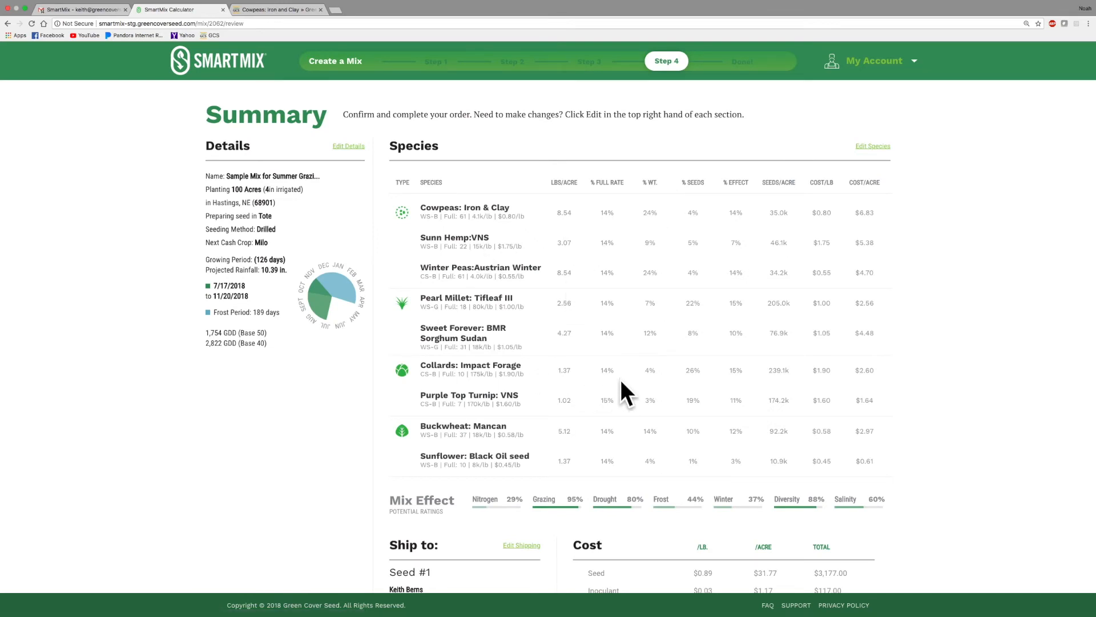
scroll("down", 3)
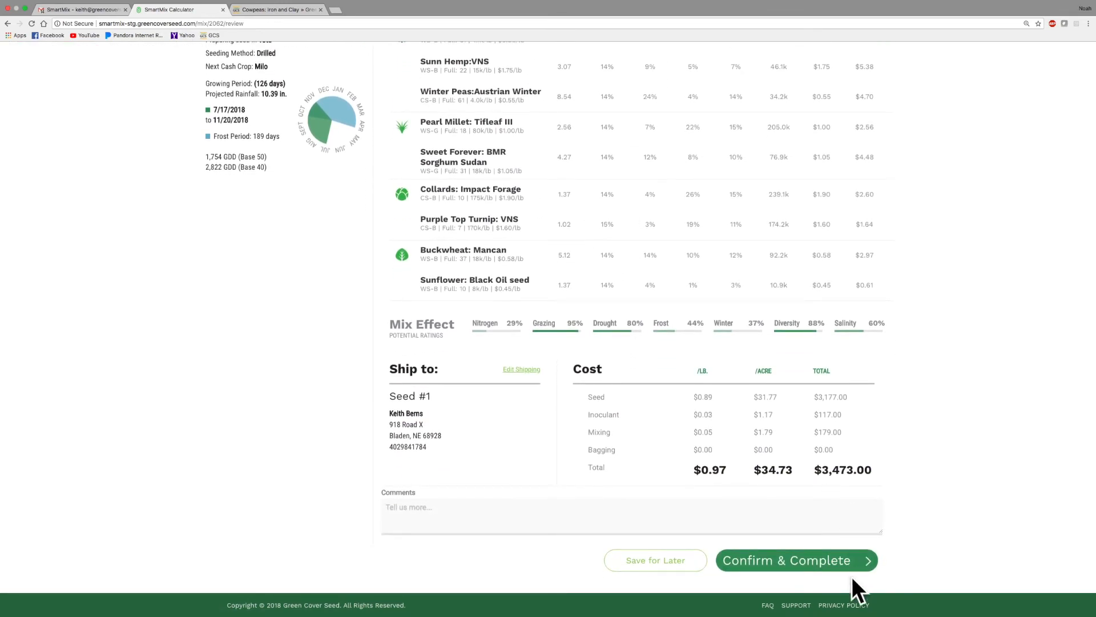
left_click(795, 560)
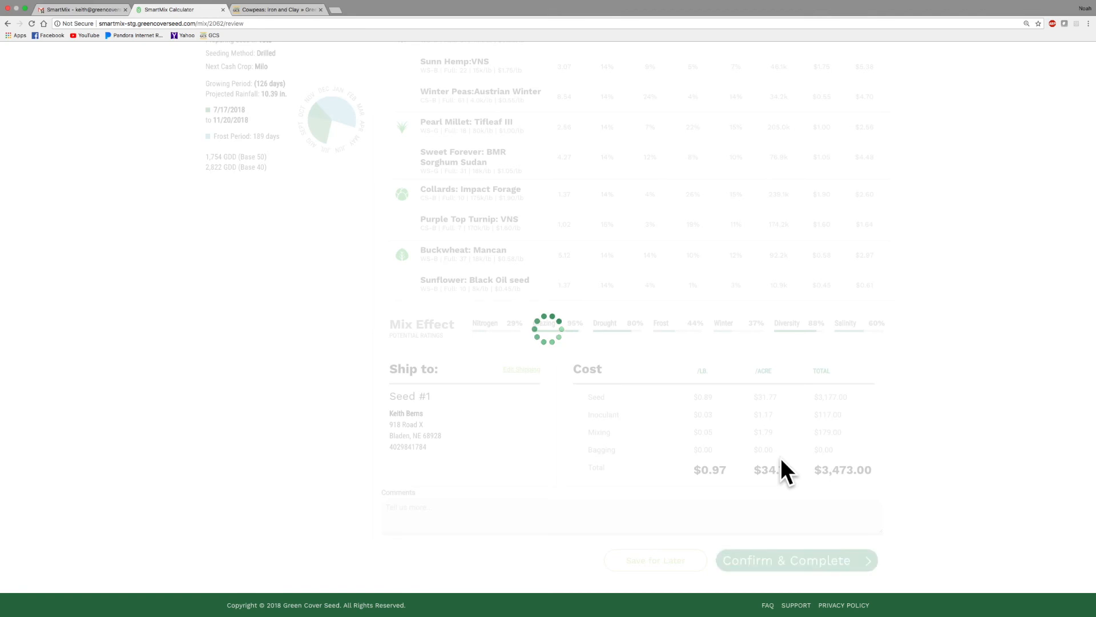
Step: Reach the thank-you page for order #4984 and go to Saved Mixes
left_click(795, 560)
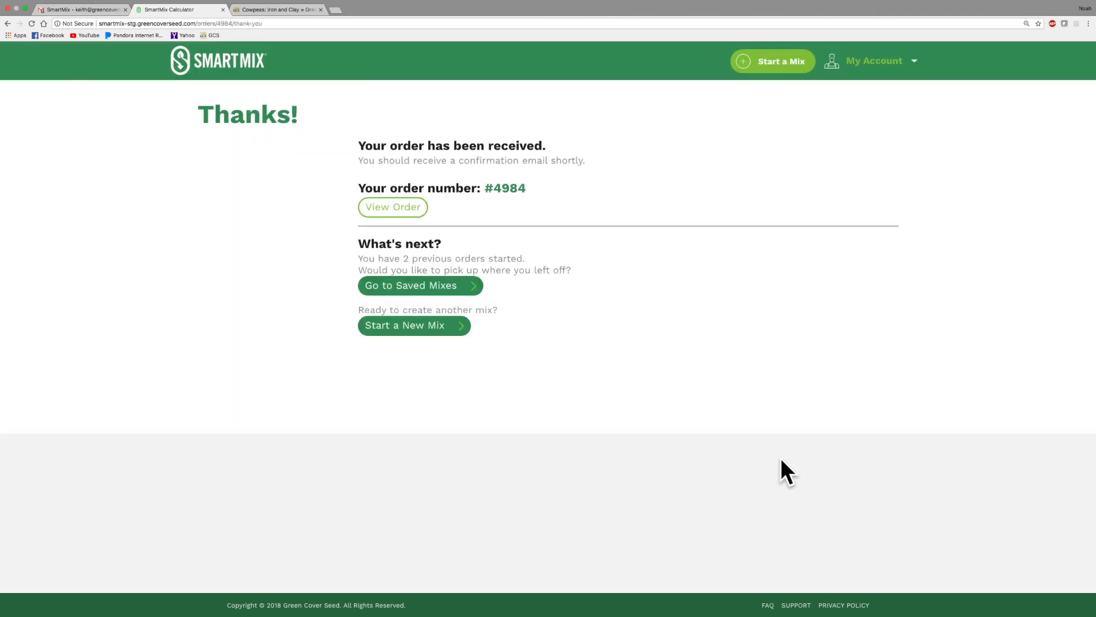
mouse_move(489, 210)
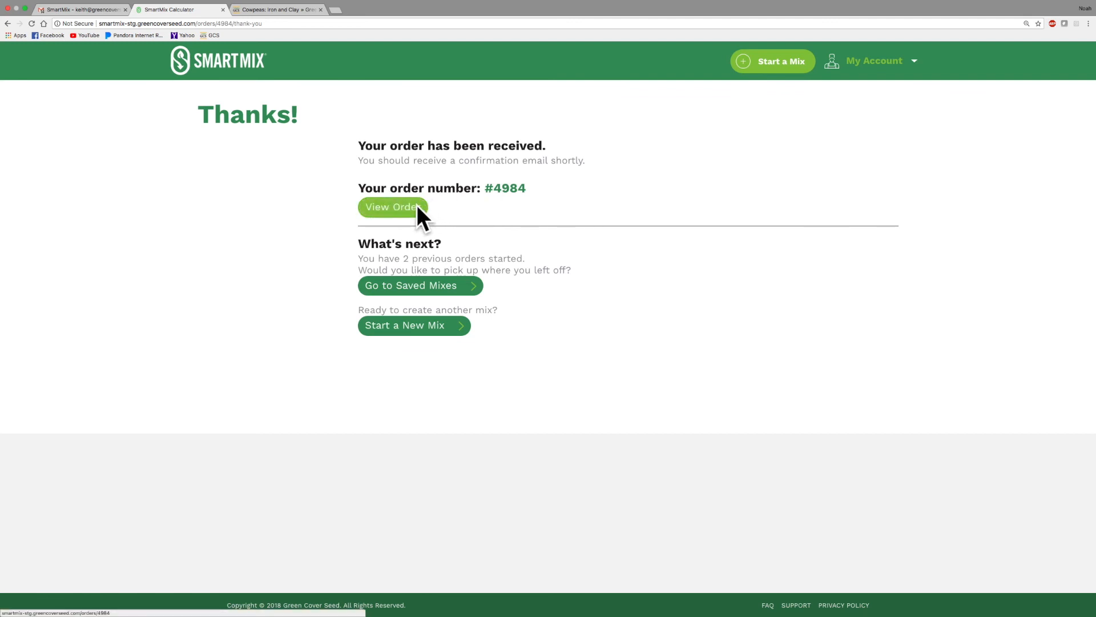
mouse_move(420, 293)
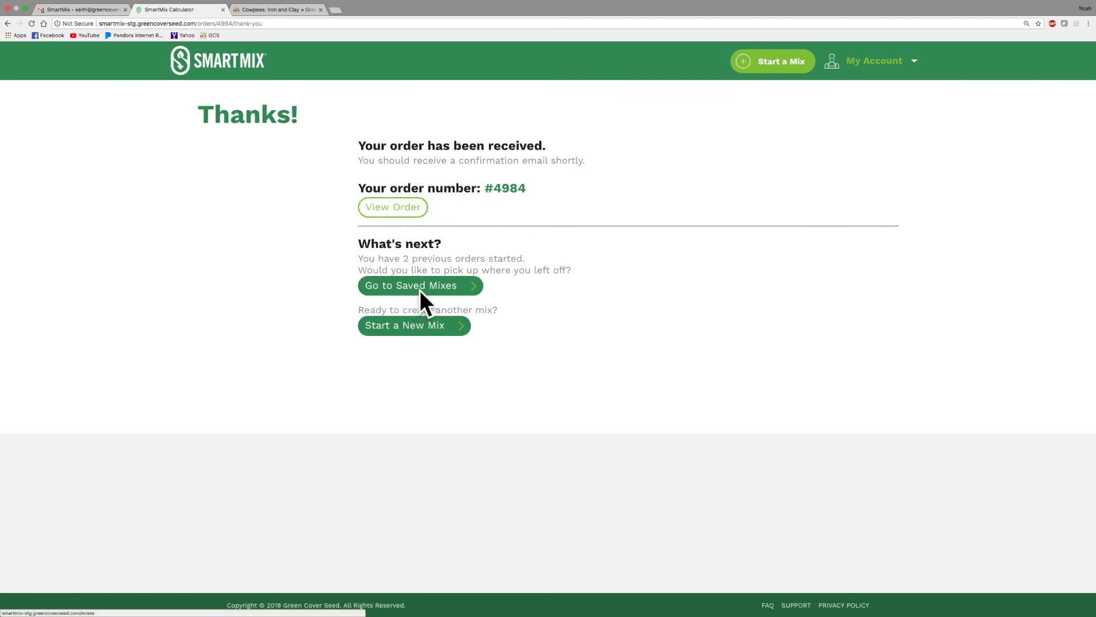
mouse_move(412, 312)
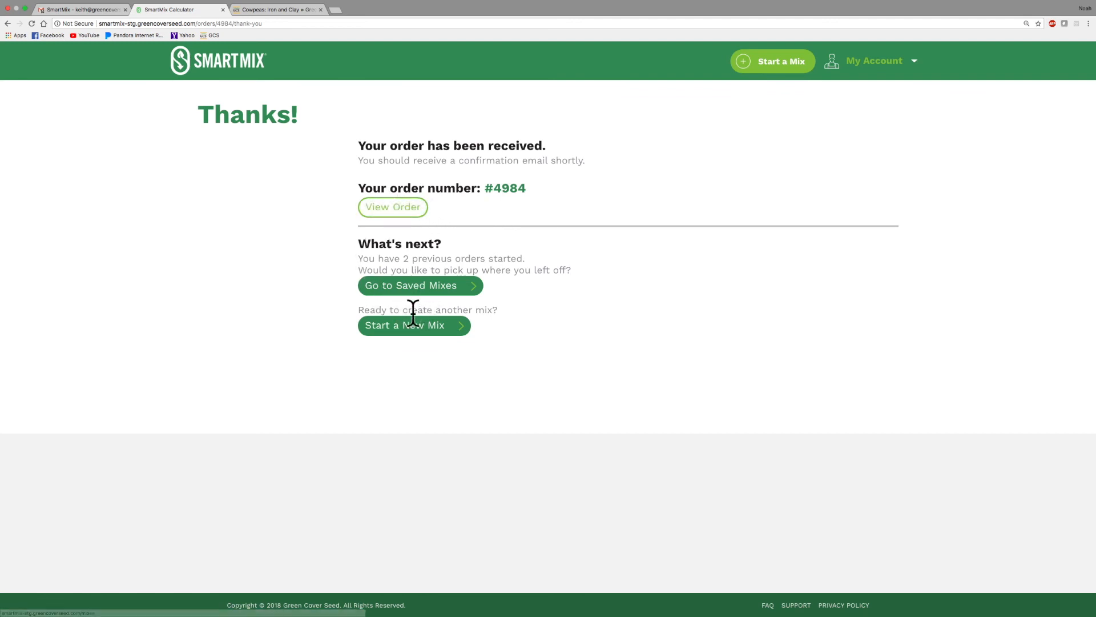
left_click(411, 286)
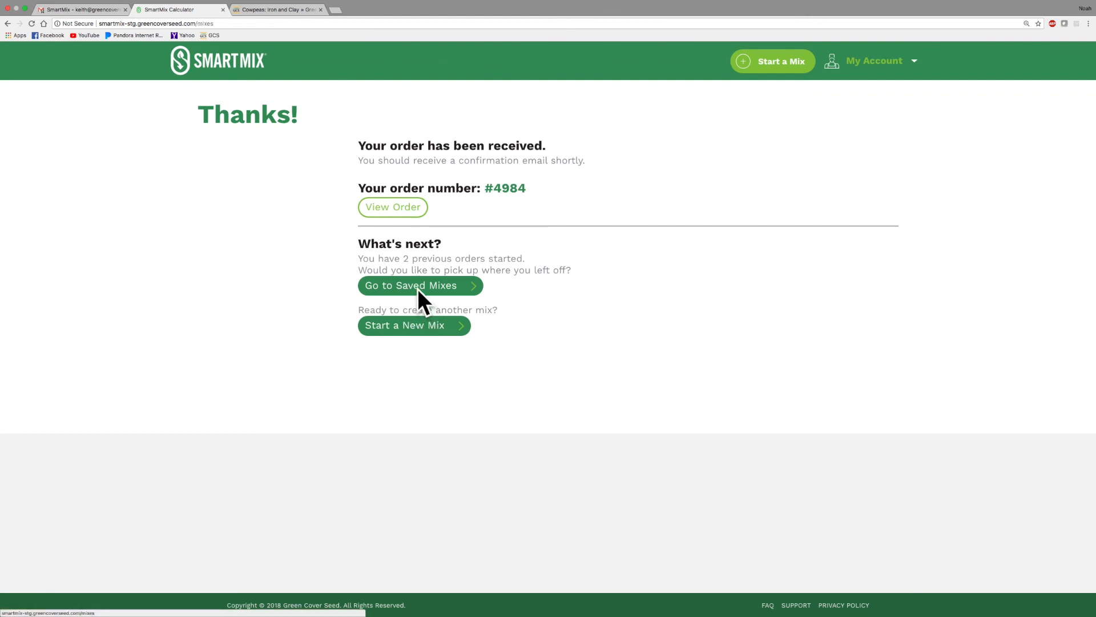
Step: Load the Mixes page and scroll down to the Ordered section of past orders
left_click(411, 285)
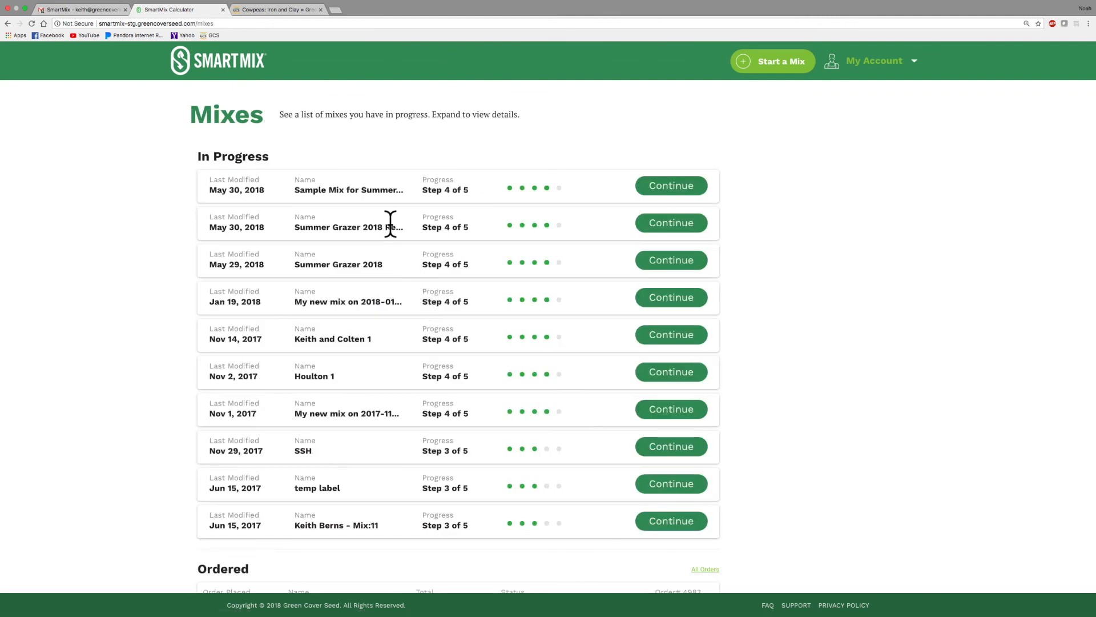
mouse_move(264, 224)
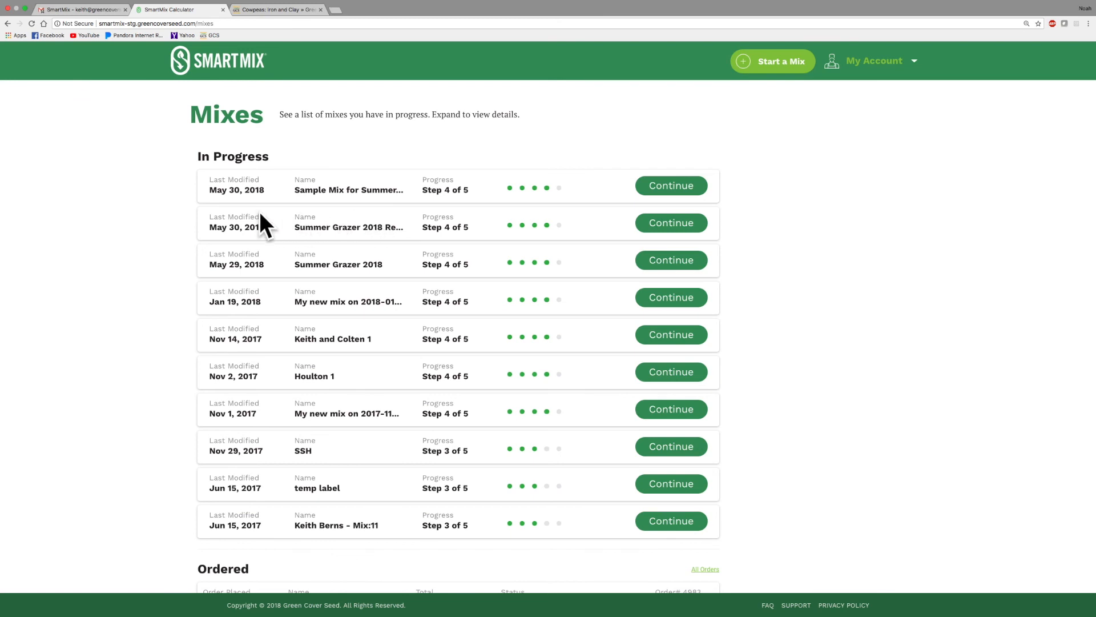
scroll("down", 3)
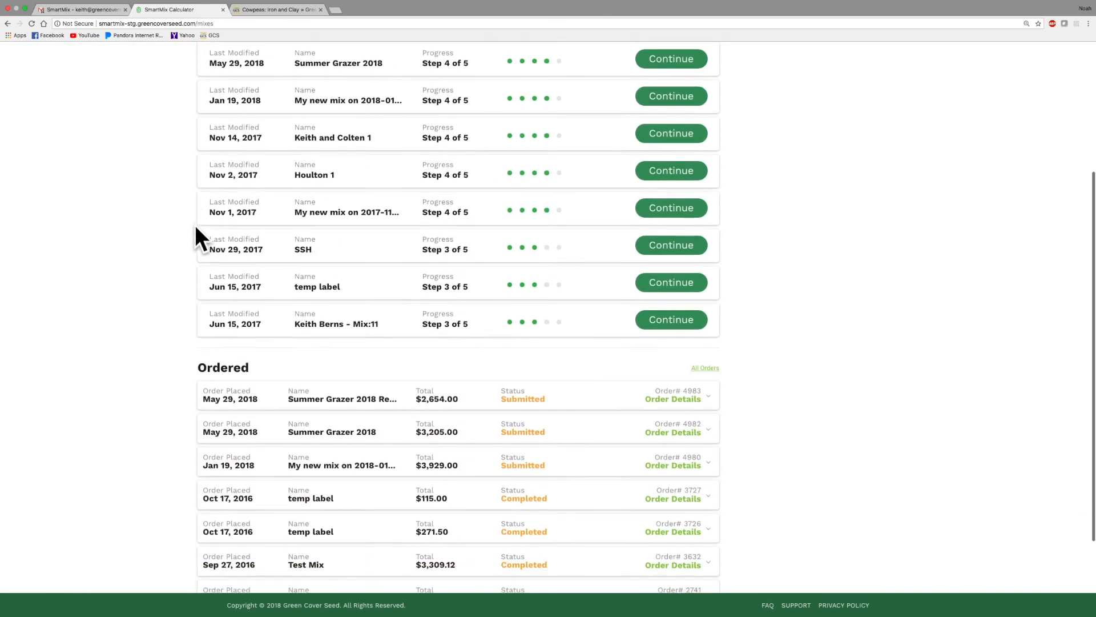
scroll("down", 3)
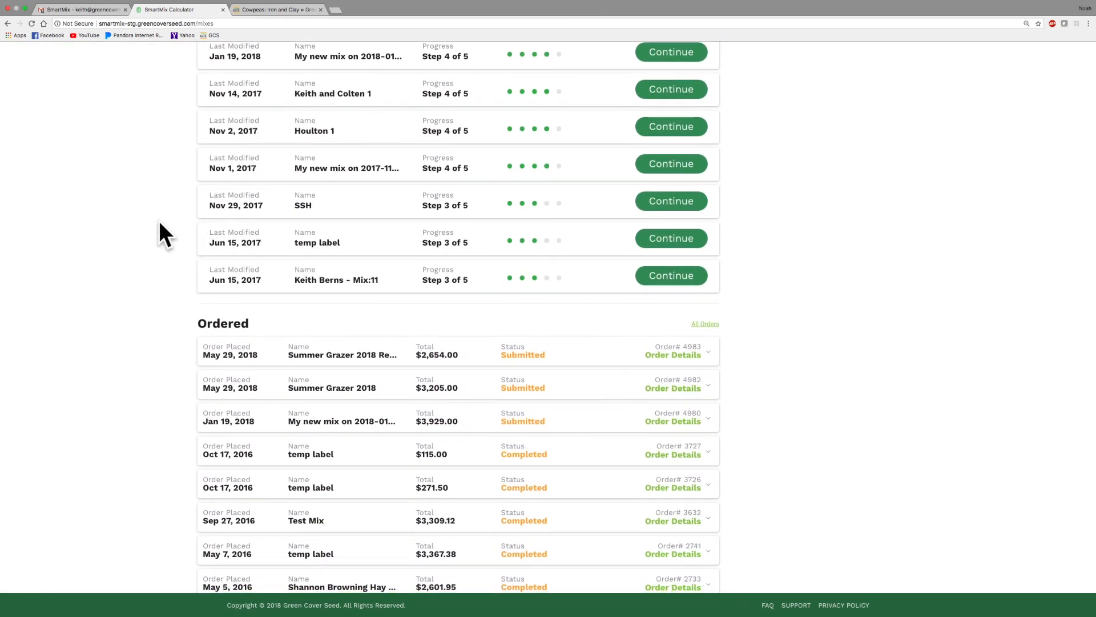
mouse_move(151, 237)
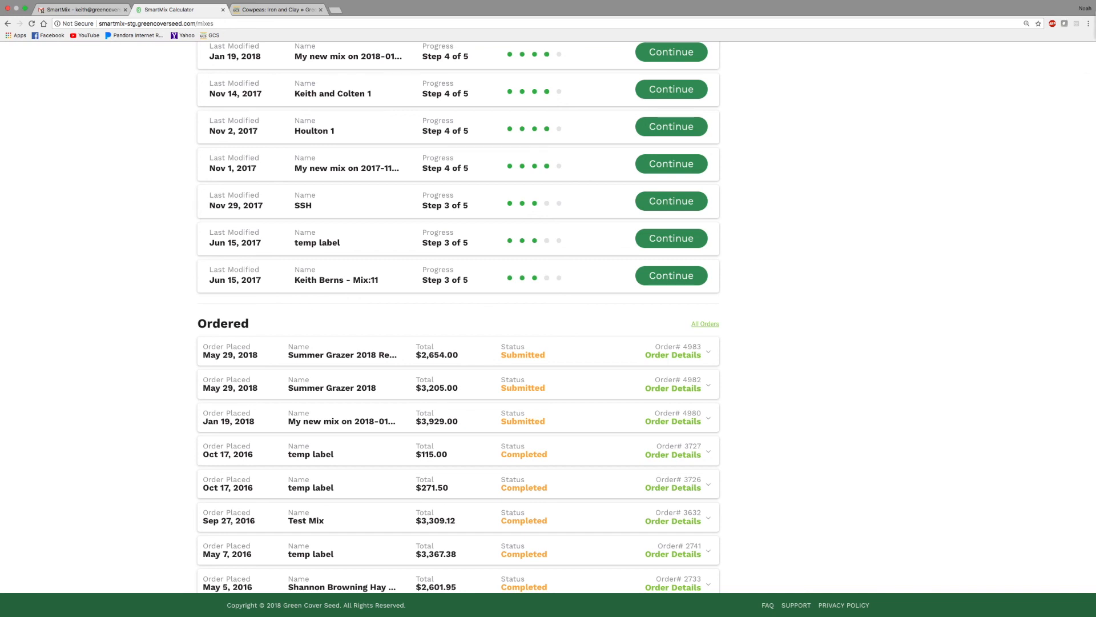
mouse_move(923, 13)
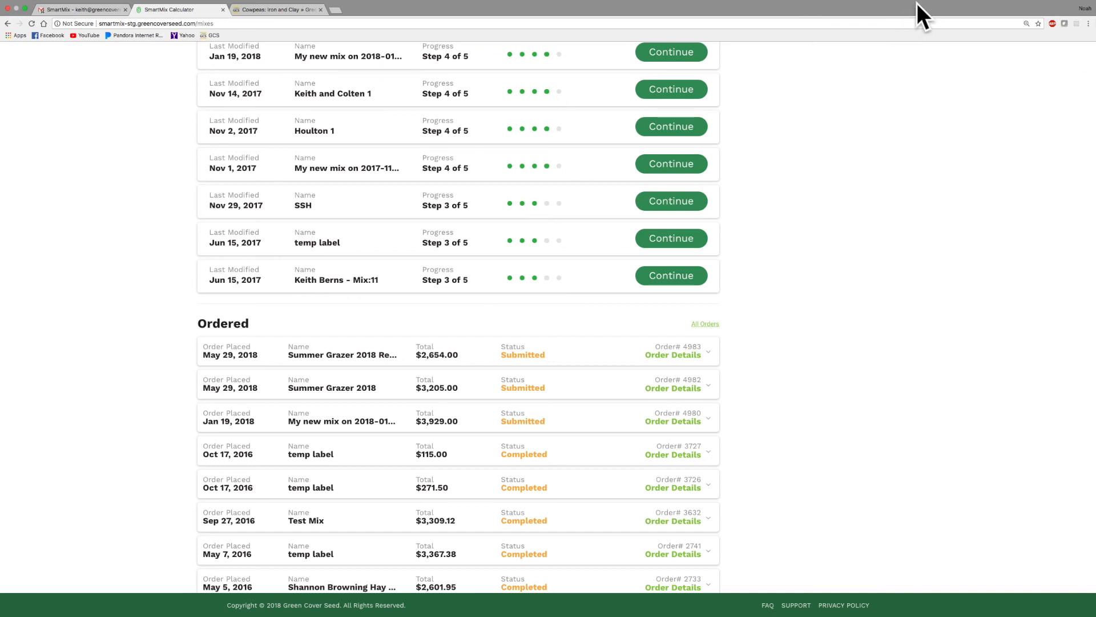
mouse_move(986, 18)
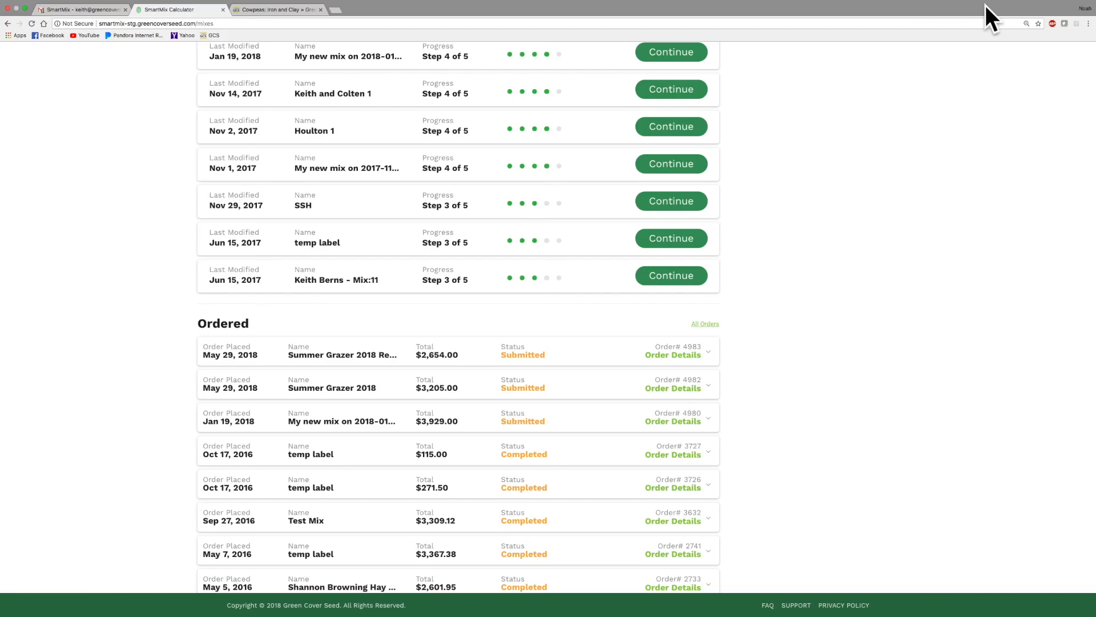